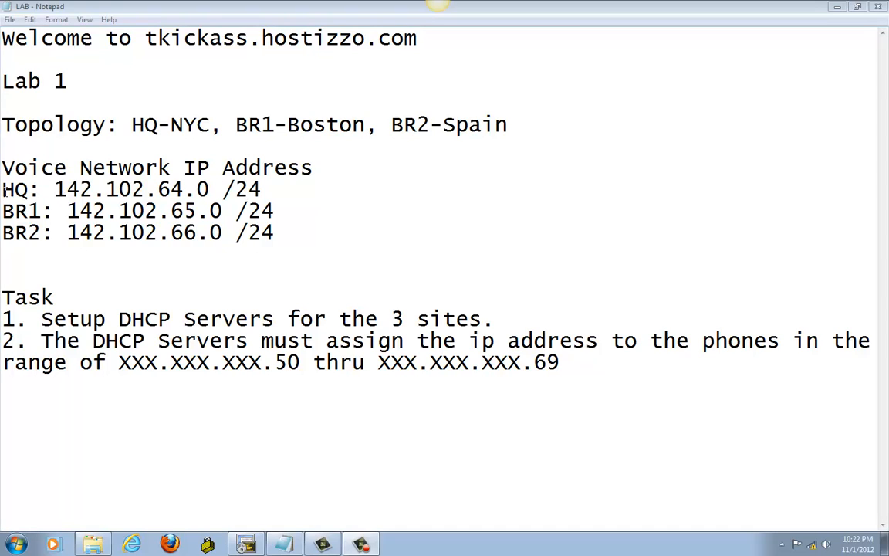
# Enter 'config t' on the HQ router and glance at the lab notes in Notepad
pyautogui.moveTo(1, 210); pyautogui.dragTo(79, 209)
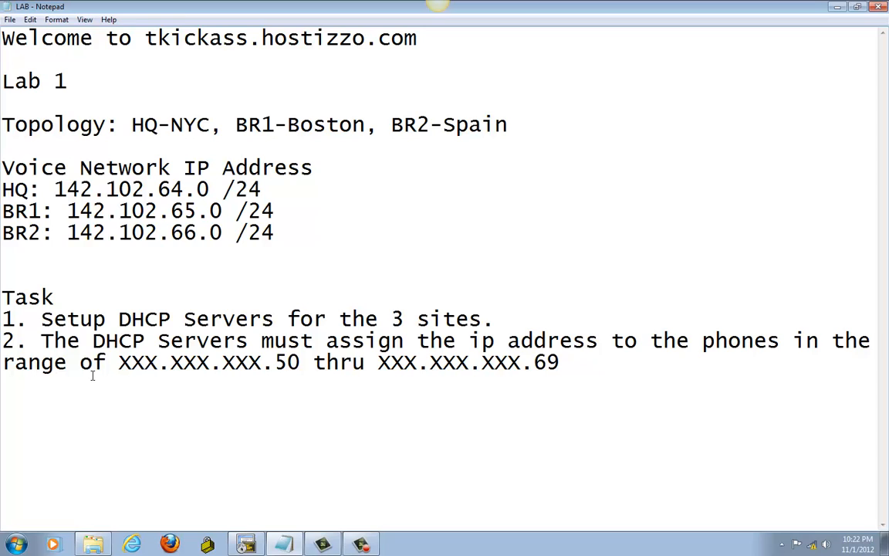
pyautogui.click(275, 231)
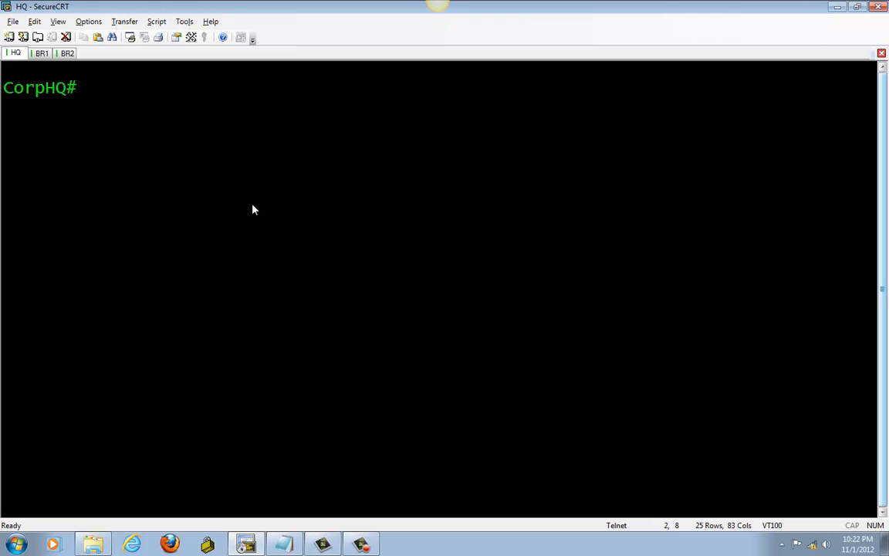
pyautogui.write('config t')
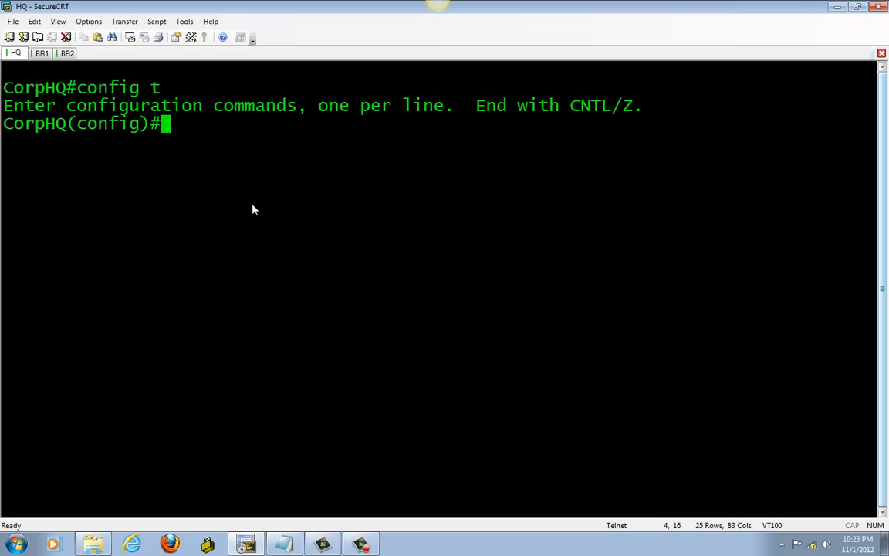
pyautogui.moveTo(269, 293)
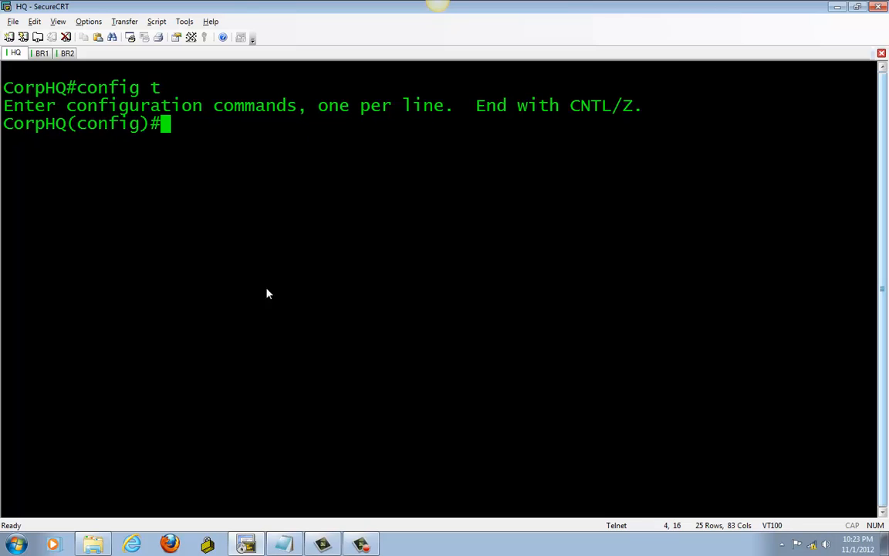
pyautogui.moveTo(263, 286)
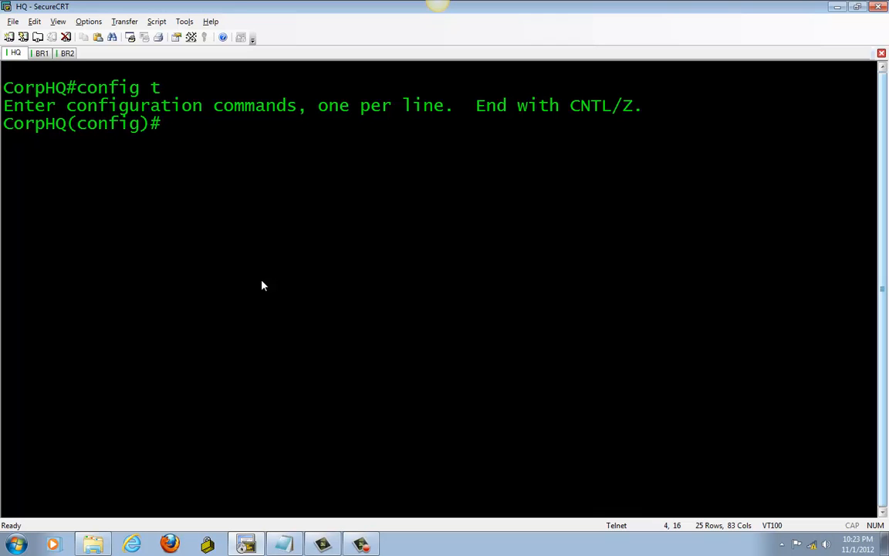
pyautogui.click(284, 543)
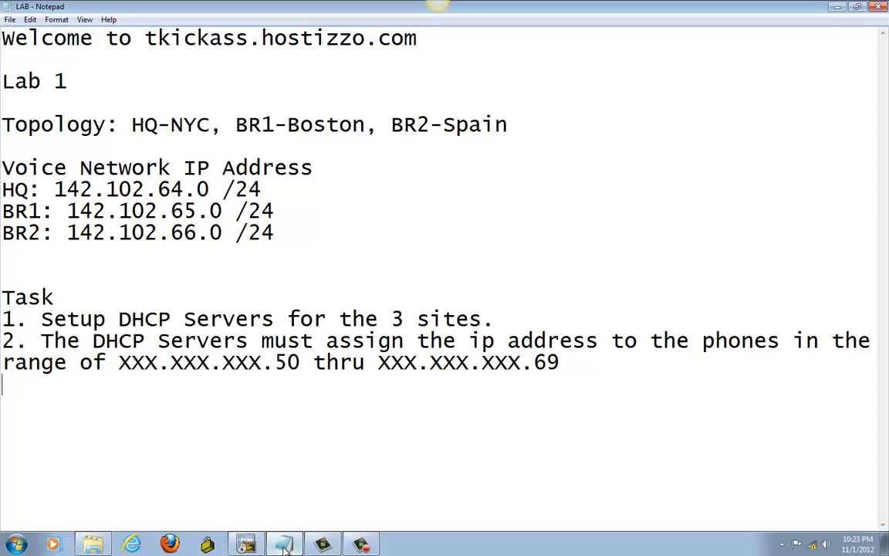
pyautogui.click(284, 544)
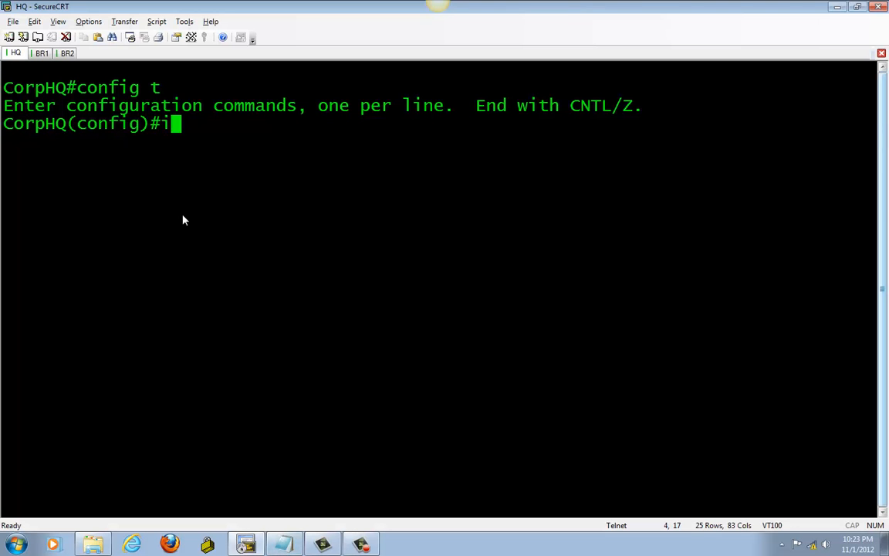
# Exclude 142.102.64.1 through 142.102.64.49 from DHCP on CorpHQ
pyautogui.write('p dhcp')
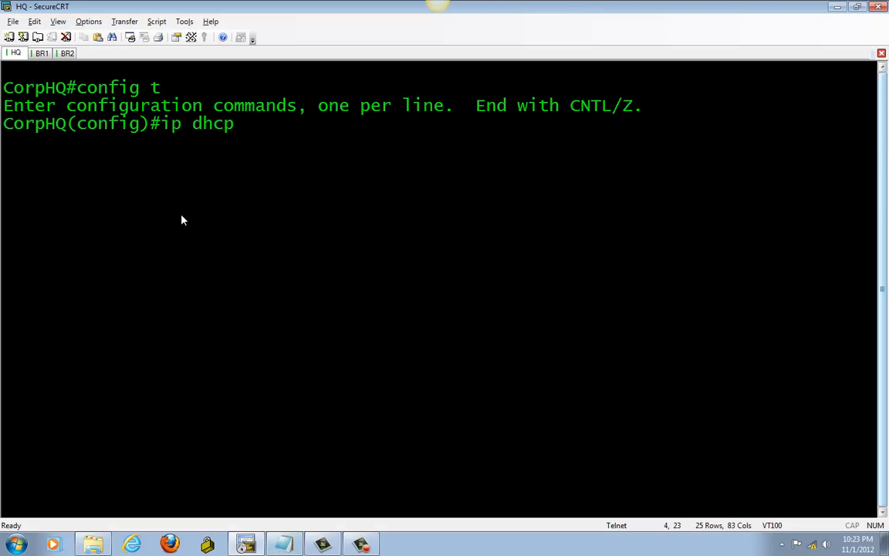
pyautogui.write('excluded-address 142')
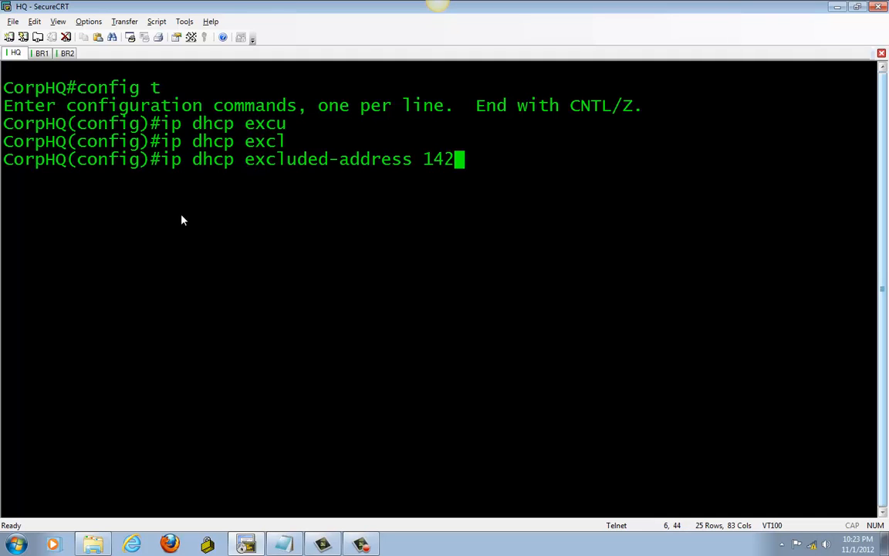
pyautogui.write('.10')
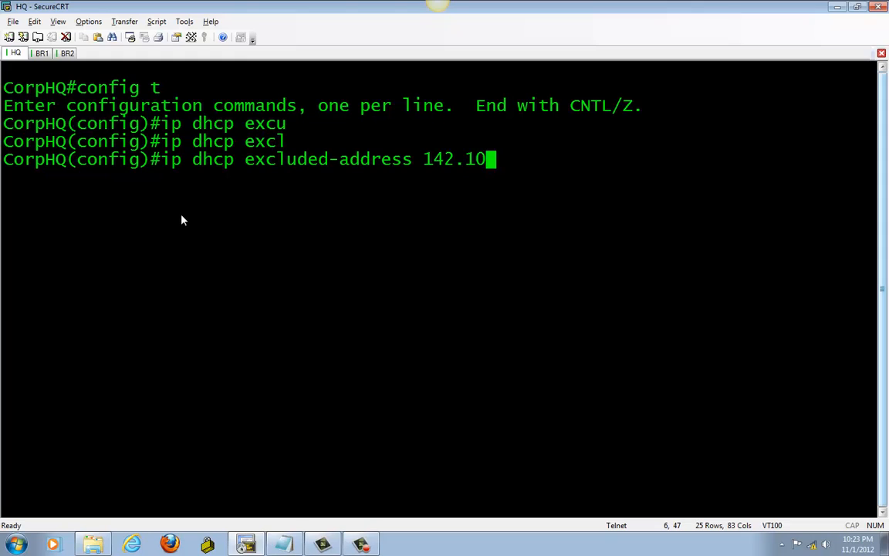
pyautogui.write('2.6')
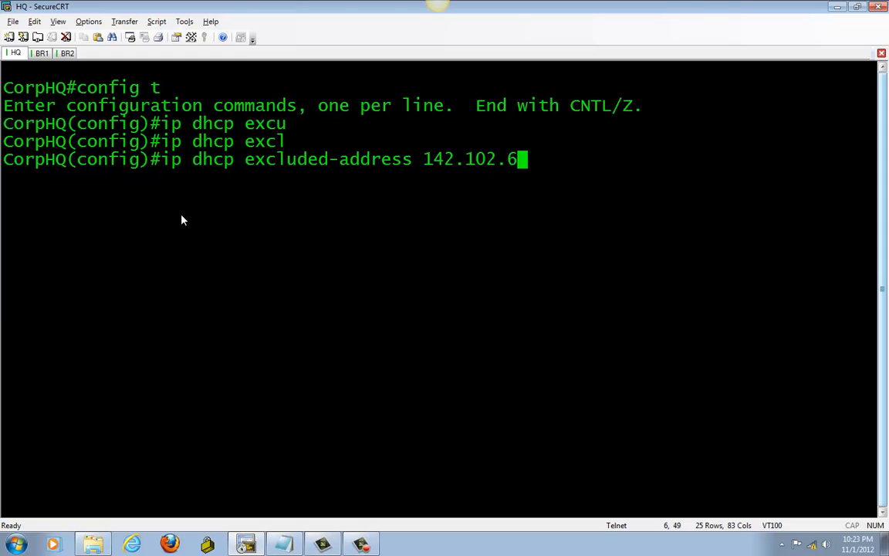
pyautogui.write('4.')
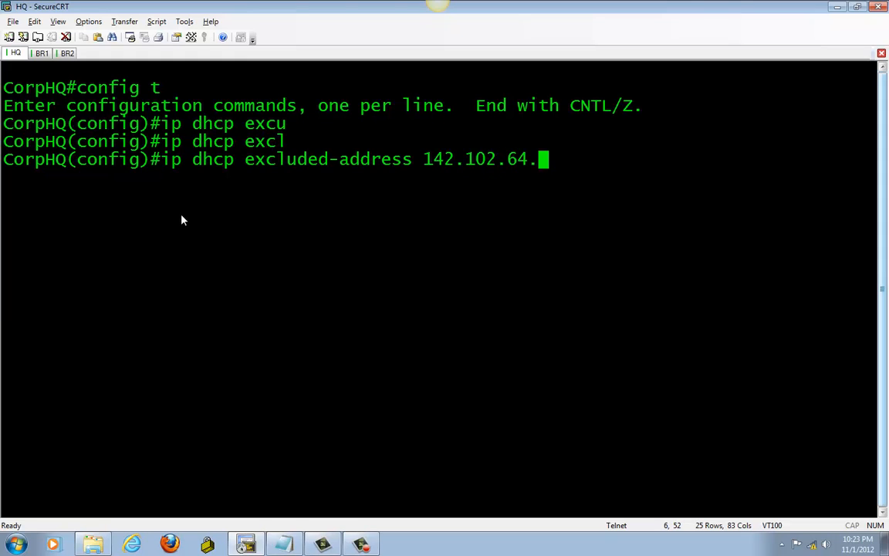
pyautogui.write('1')
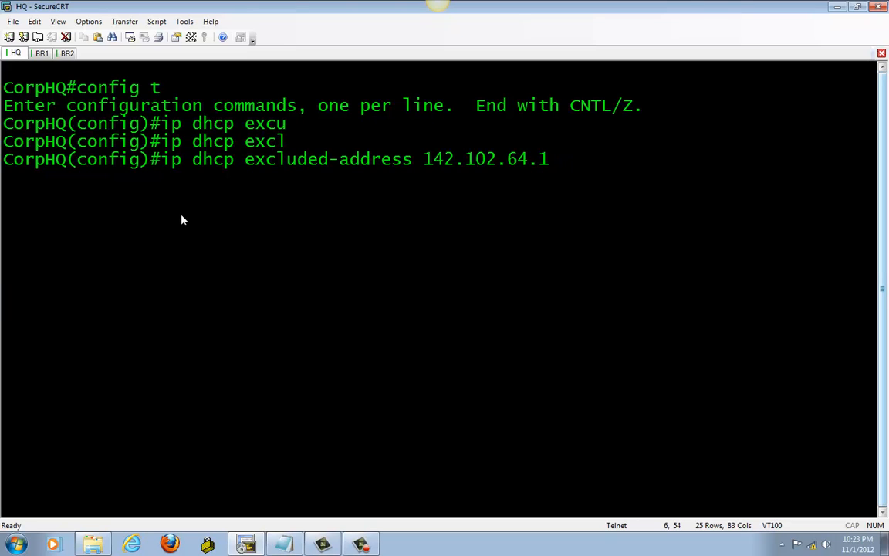
pyautogui.write('142.1')
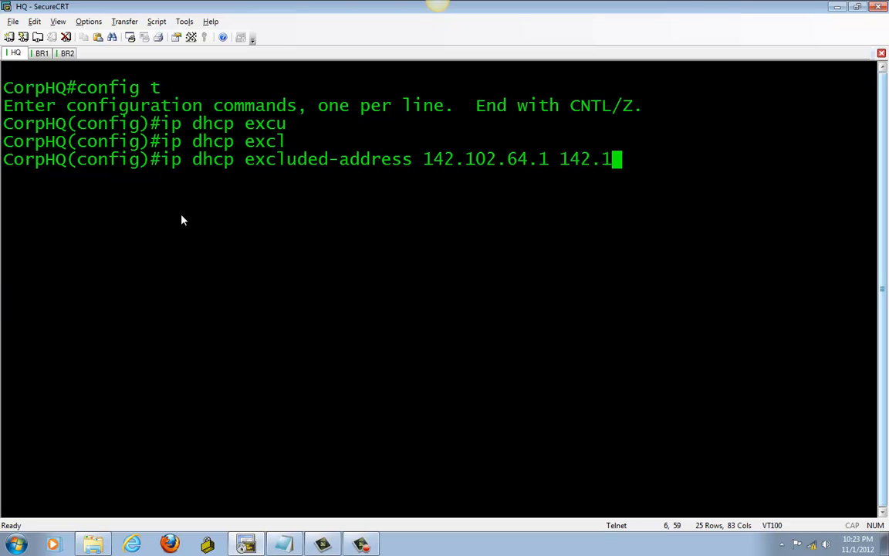
pyautogui.write('02.')
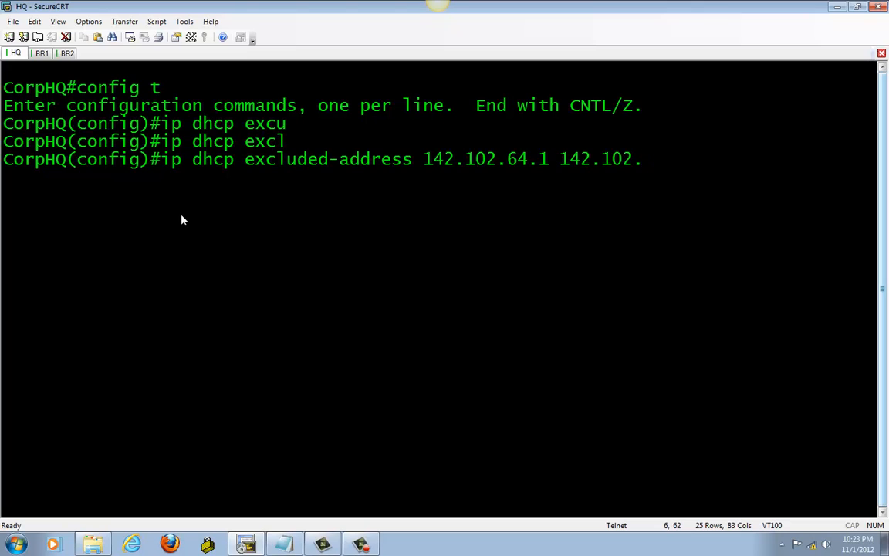
pyautogui.write('64.')
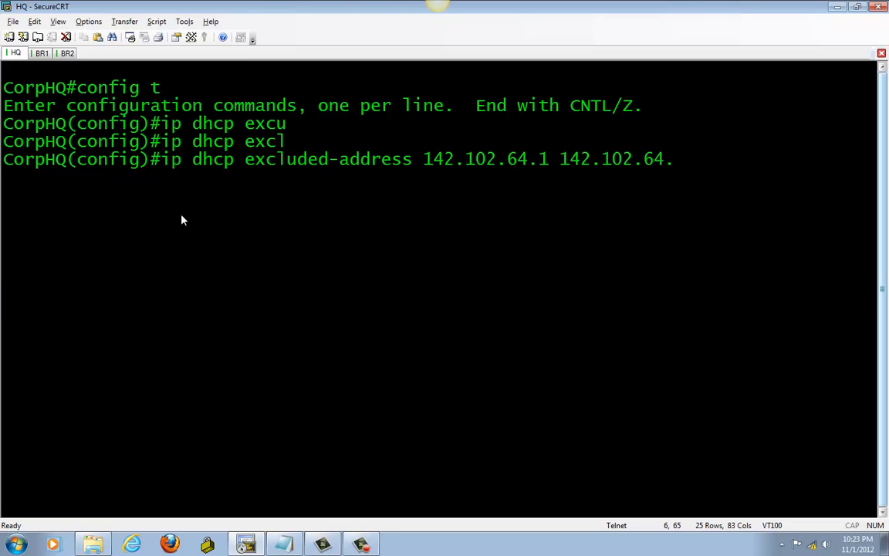
pyautogui.write('4')
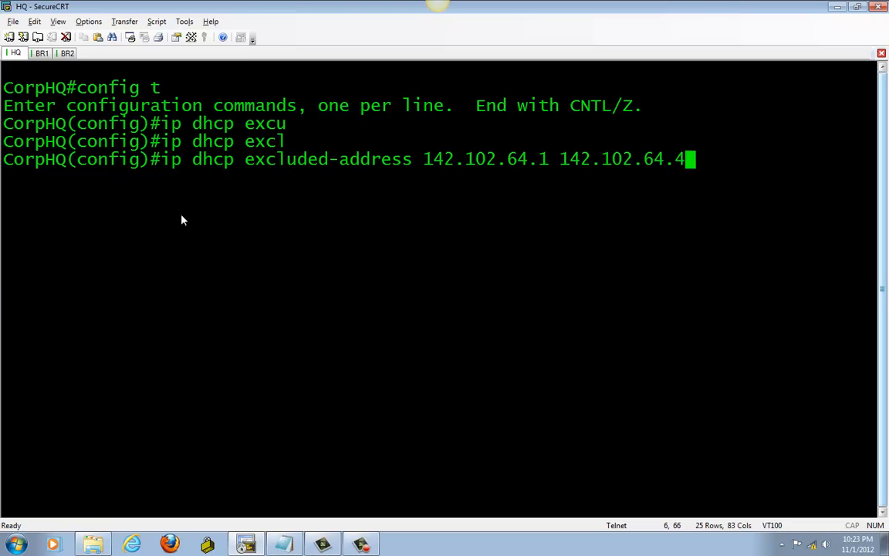
pyautogui.press('Return')
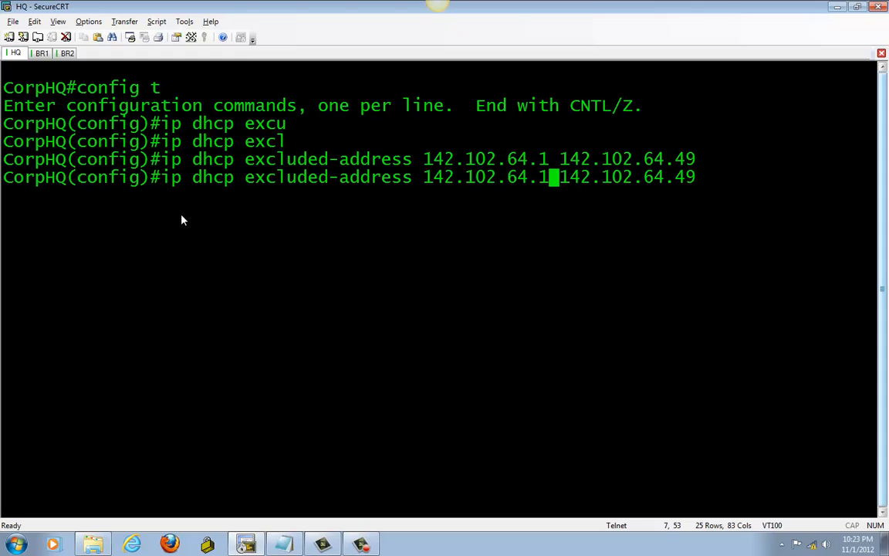
# Exclude 142.102.64.70 through 142.102.64.254 from DHCP on CorpHQ
pyautogui.write('70')
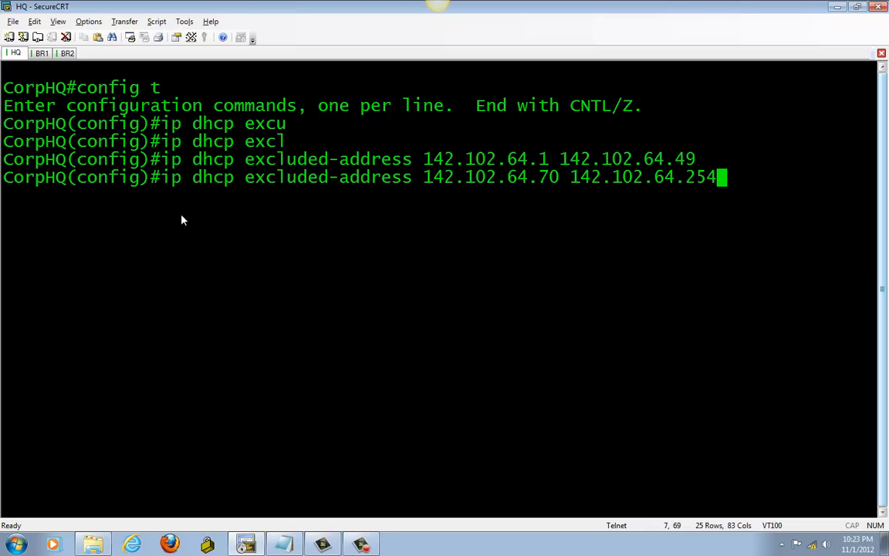
pyautogui.press('Return')
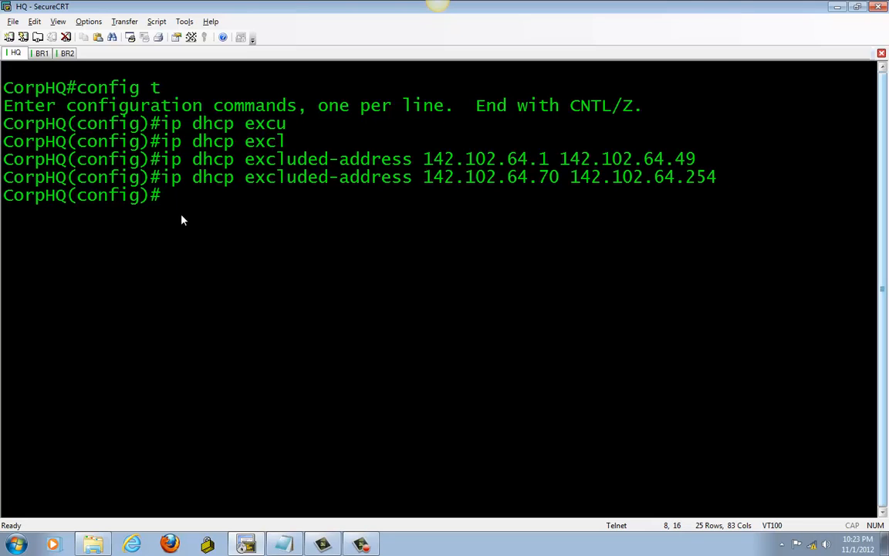
# Create DHCP pool HQPHONES with network 142.102.64.0 /24
pyautogui.write('ip')
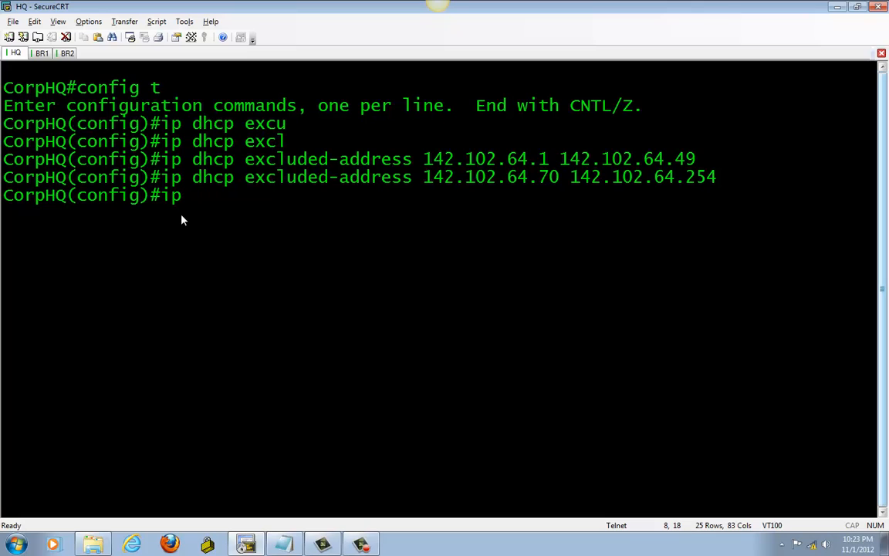
pyautogui.write('dhcp')
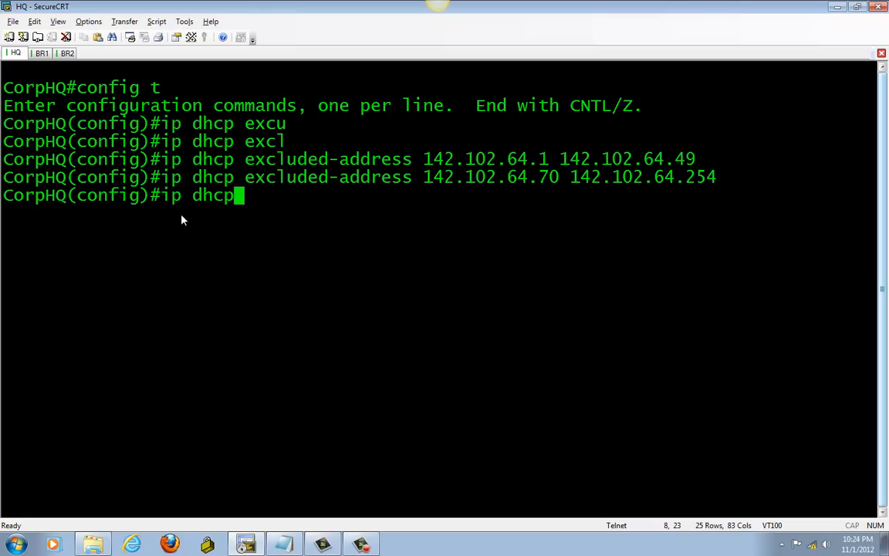
pyautogui.write('pool')
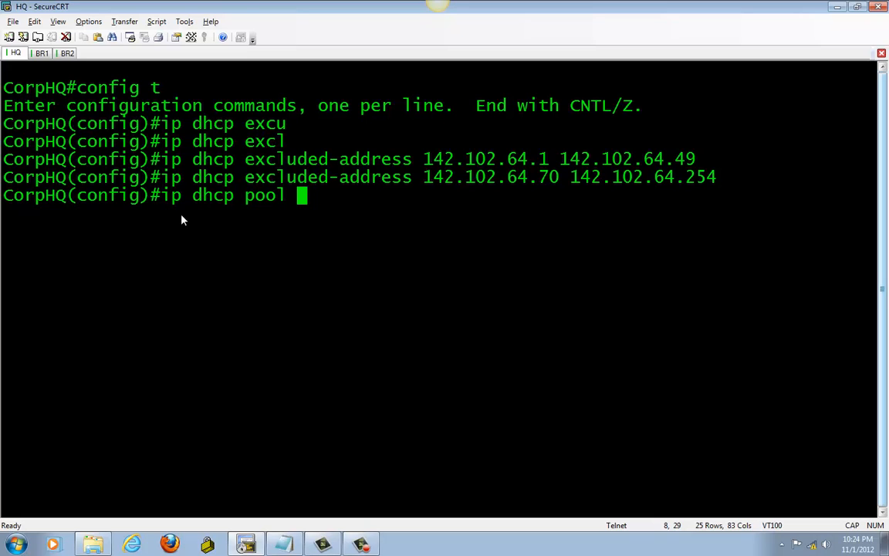
pyautogui.write('H')
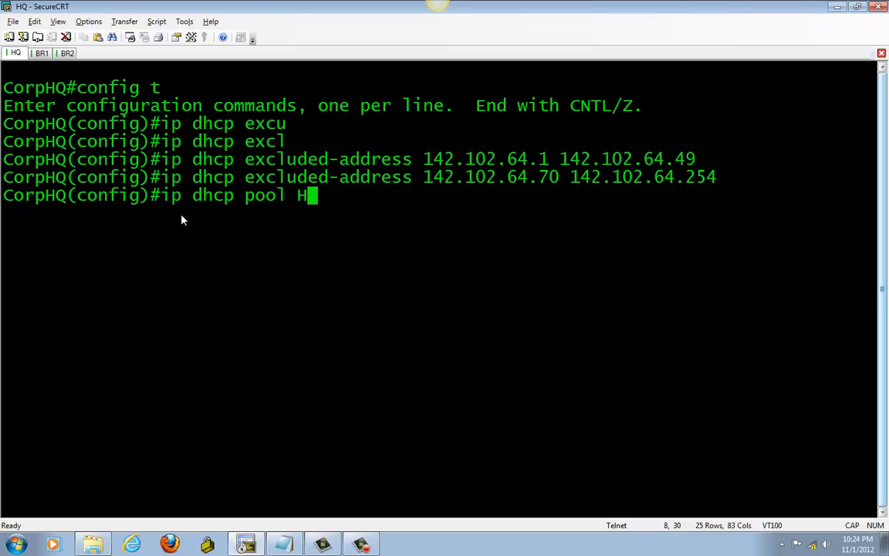
pyautogui.write('QPHONES')
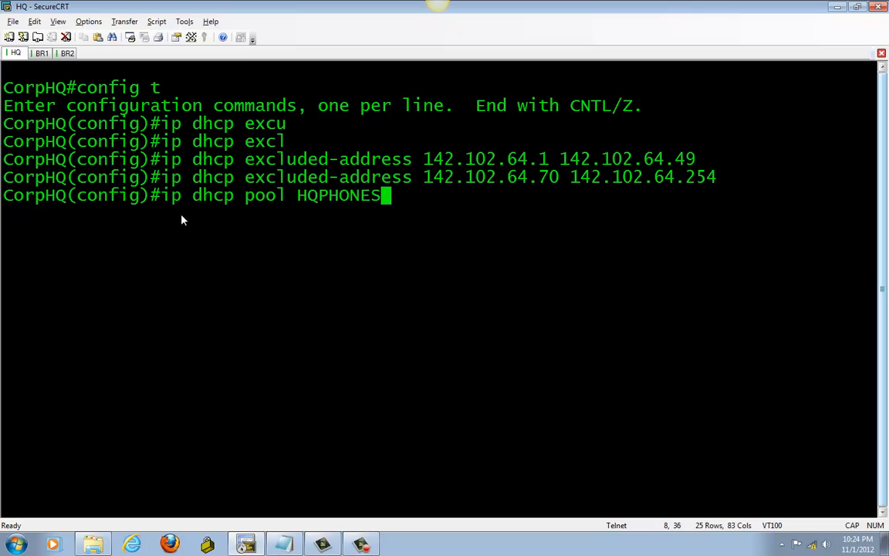
pyautogui.press('Return')
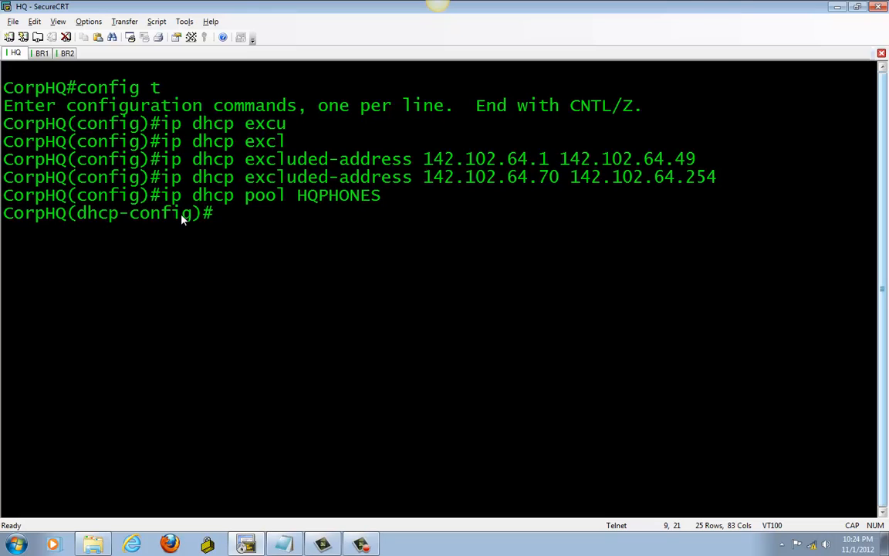
pyautogui.write('netwo')
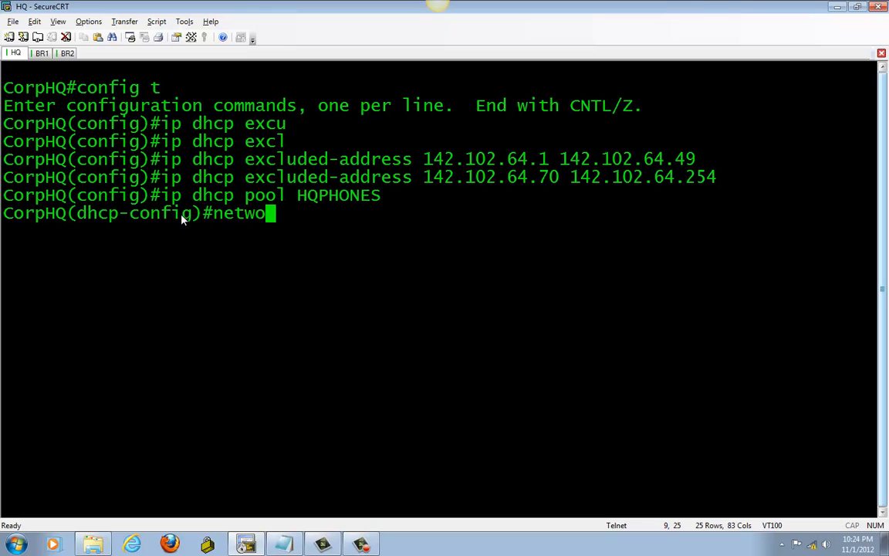
pyautogui.write('rk 1')
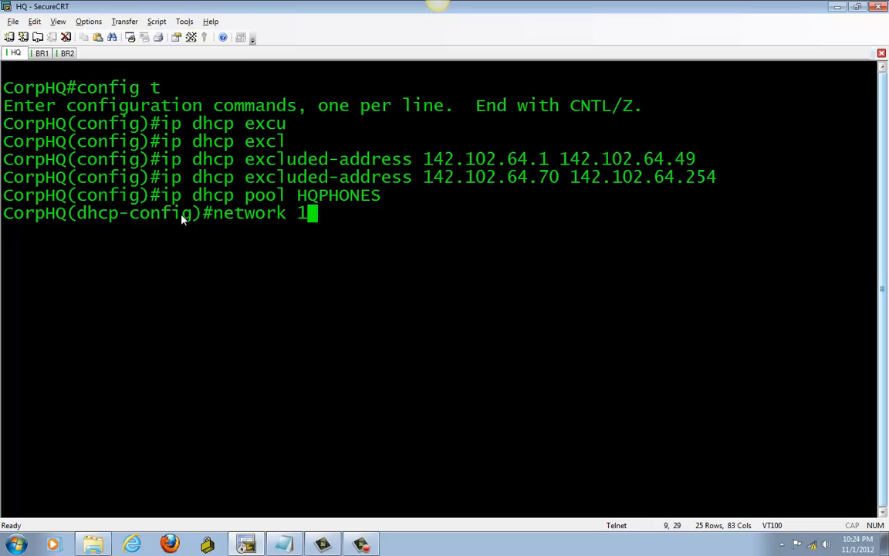
pyautogui.write('42.102')
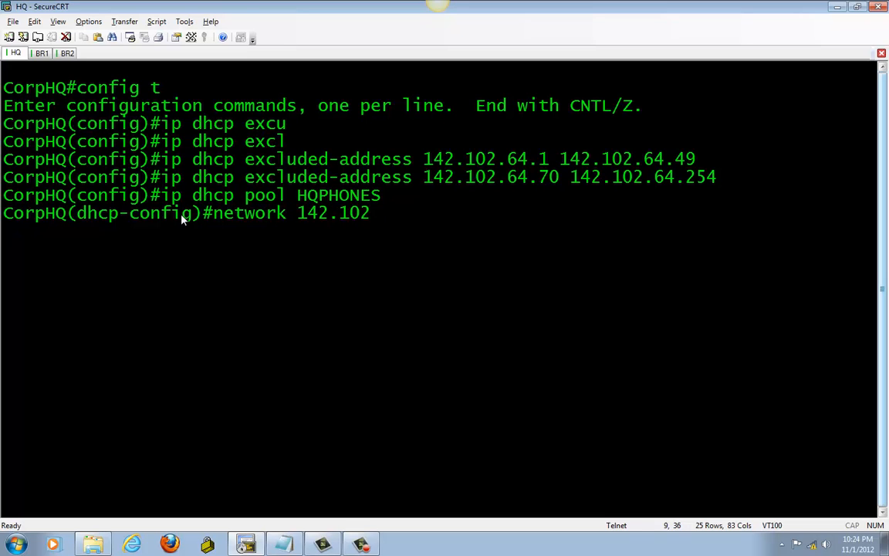
pyautogui.write('.64.0')
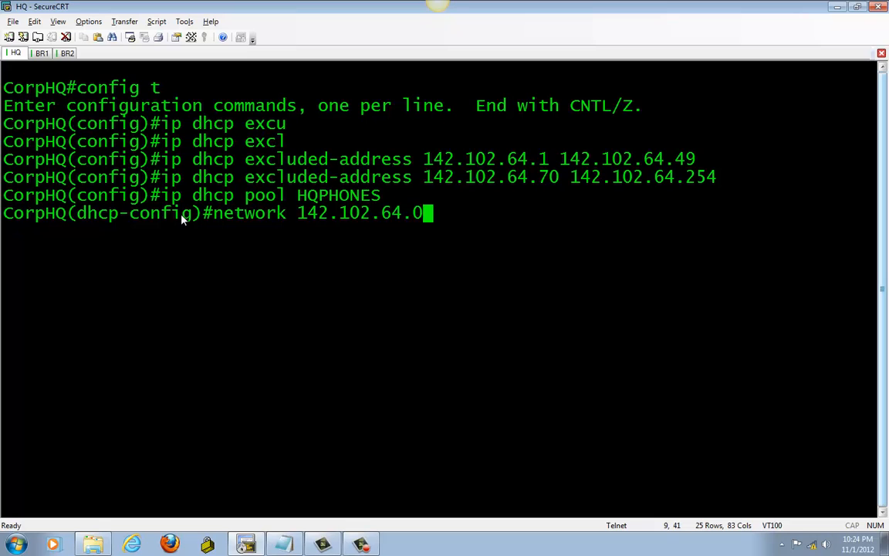
pyautogui.write('/24')
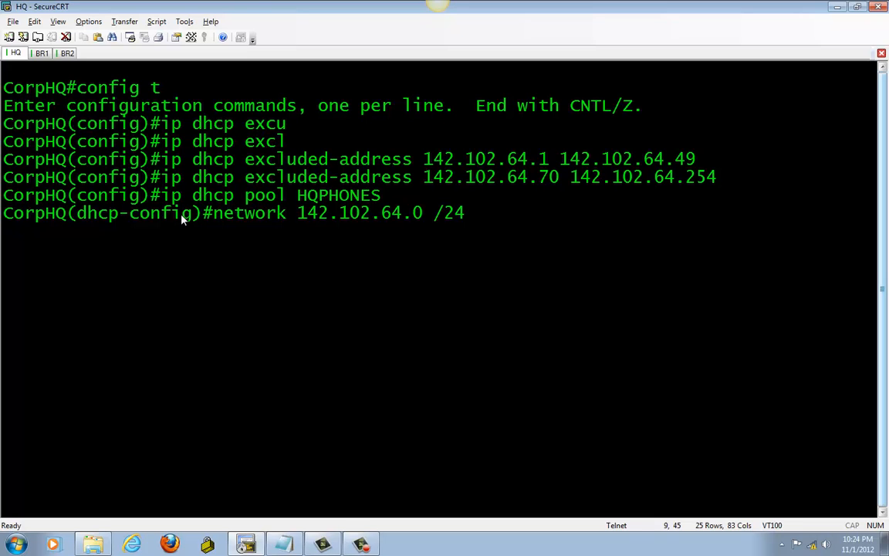
# Set the HQPHONES default router to 142.102.64.254
pyautogui.write('d')
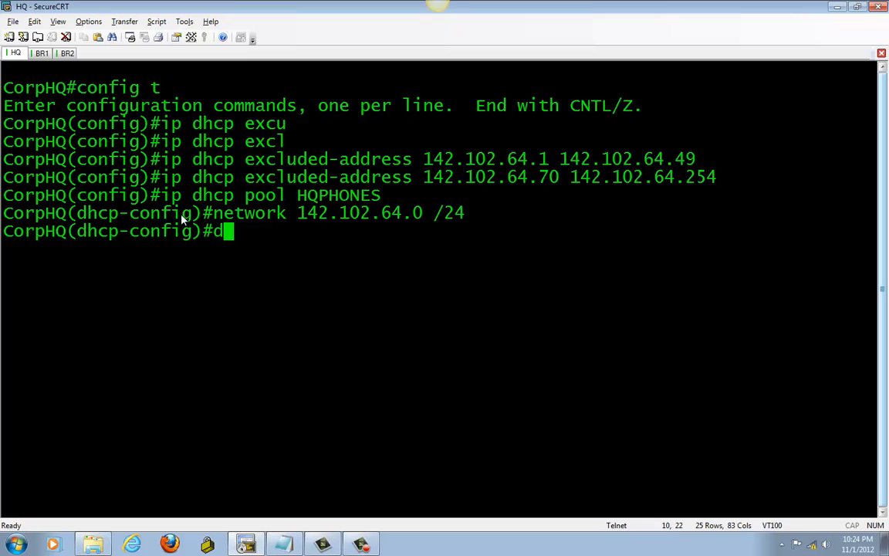
pyautogui.write('efault')
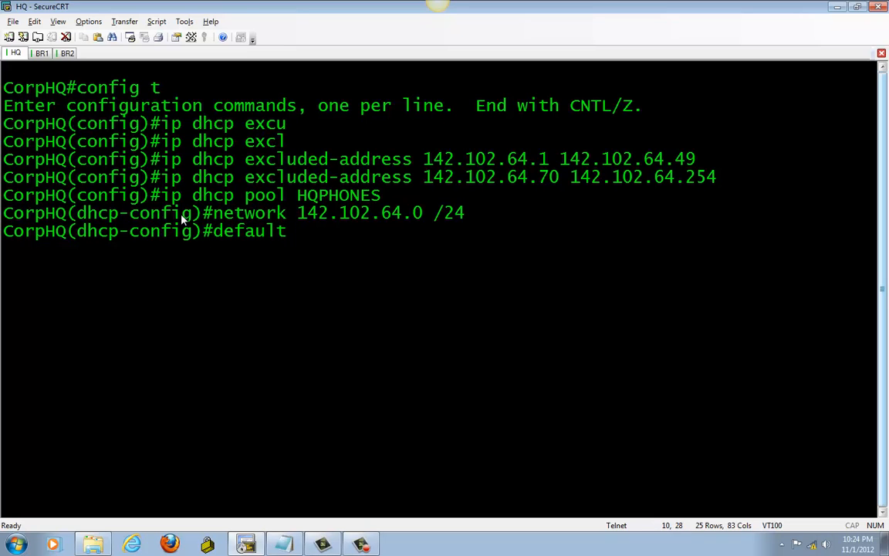
pyautogui.write('14')
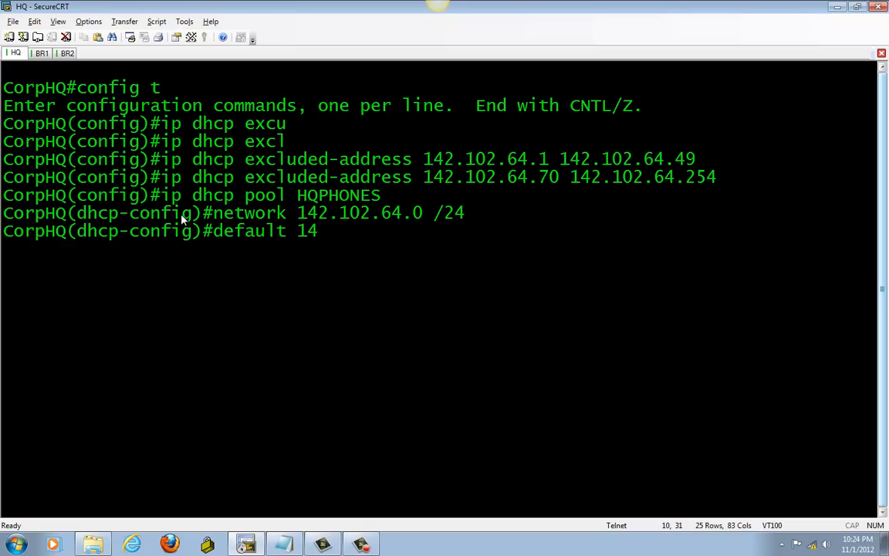
pyautogui.write('2')
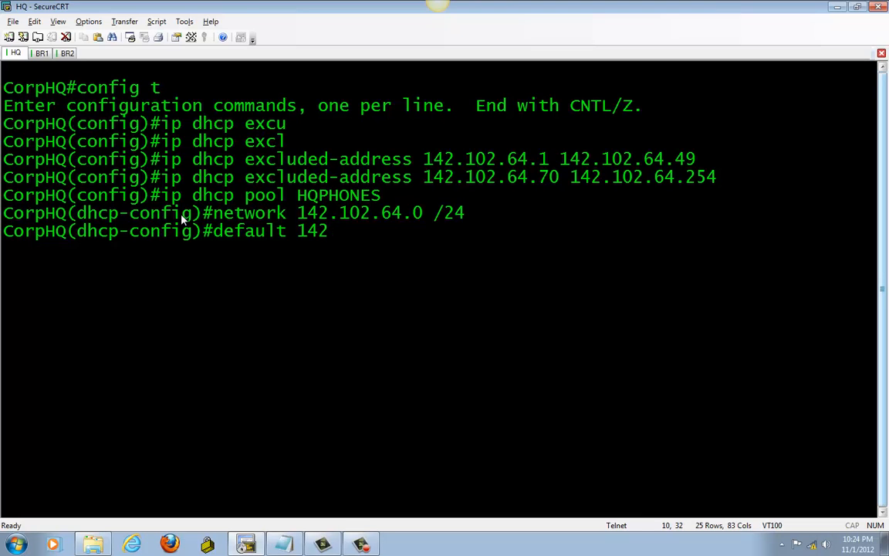
pyautogui.write('.')
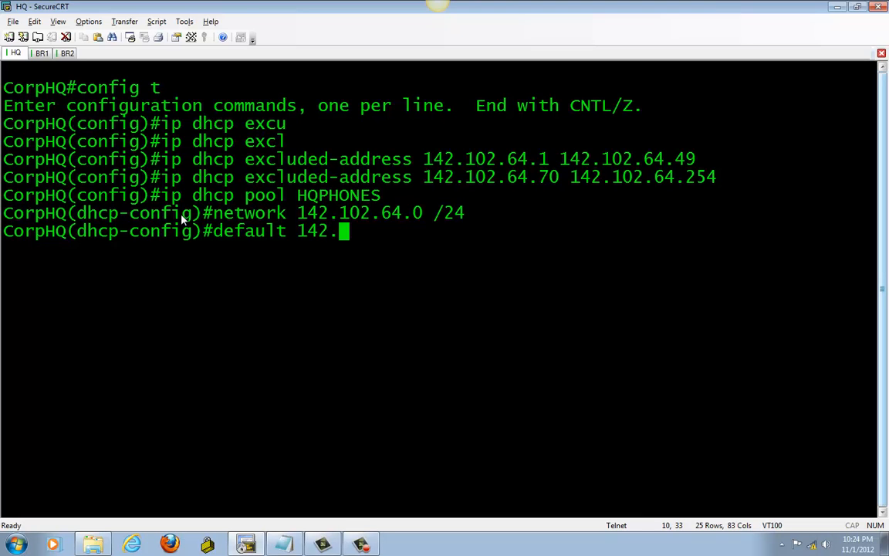
pyautogui.write('1')
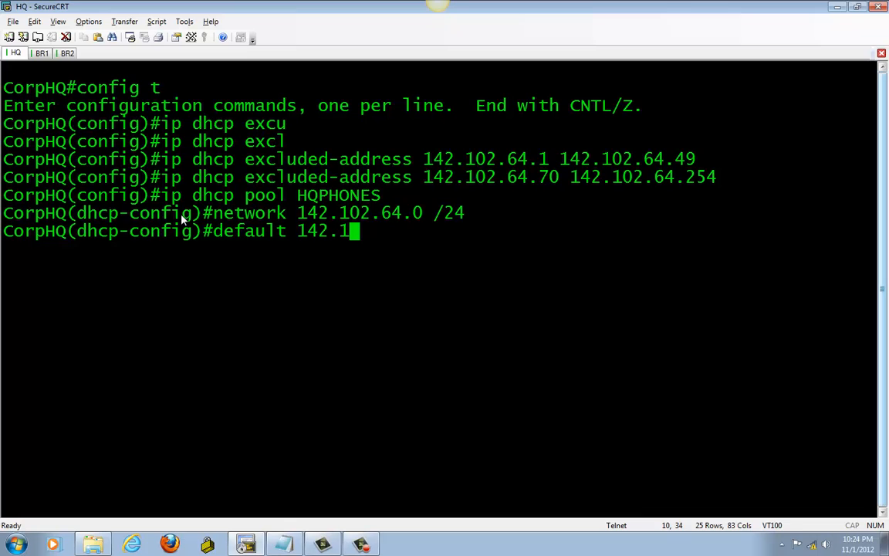
pyautogui.write('02.')
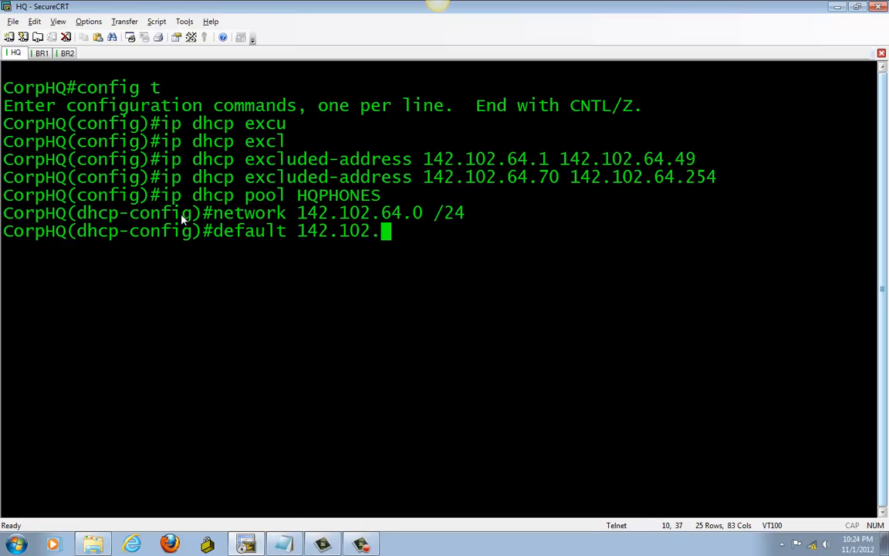
pyautogui.write('64.')
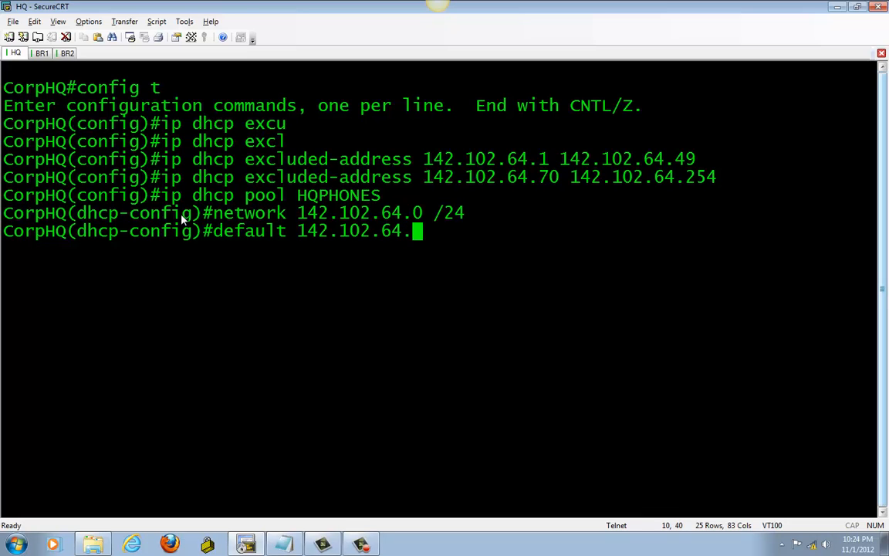
pyautogui.write('254')
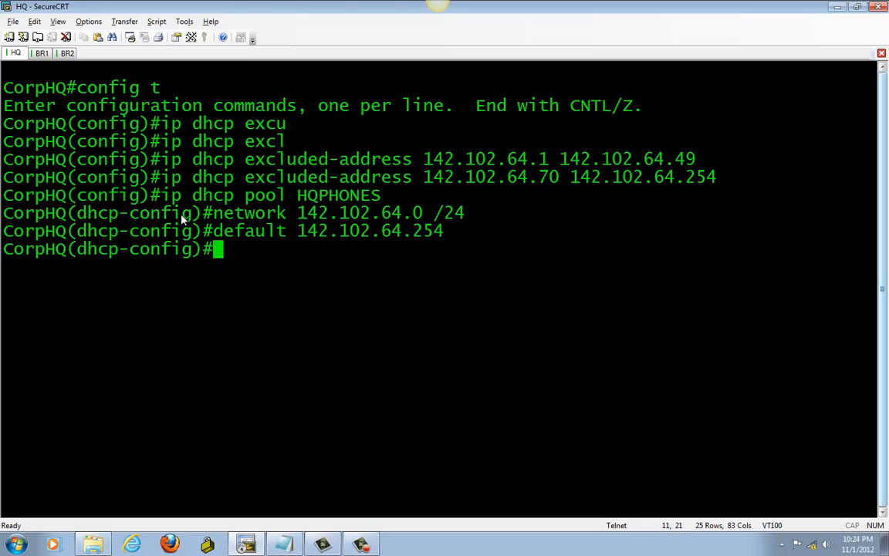
# Add option 150 ip 142.100.64.11 to HQPHONES and exit pool configuration
pyautogui.write('option')
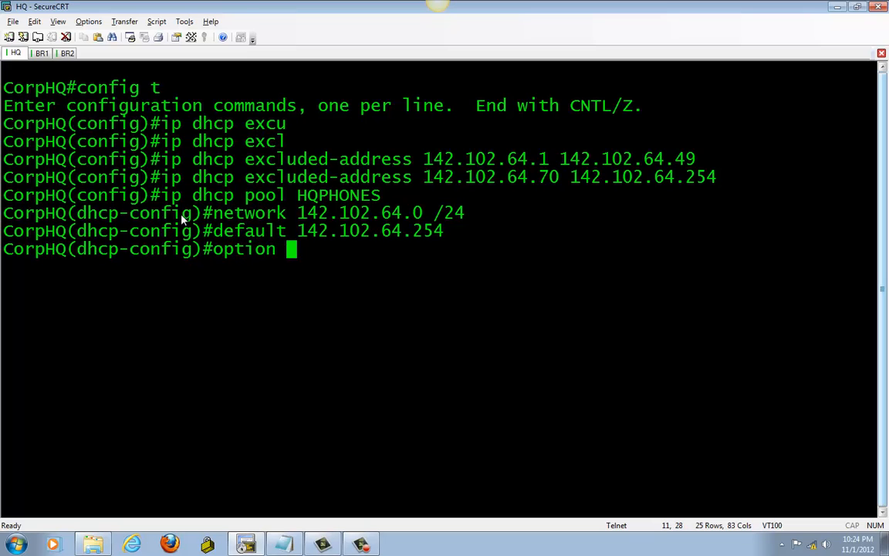
pyautogui.write('150 i')
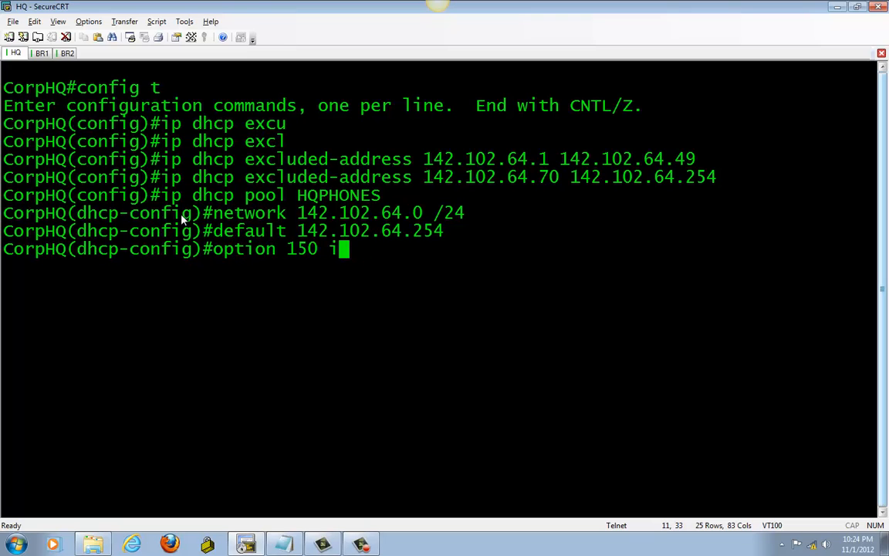
pyautogui.write('p')
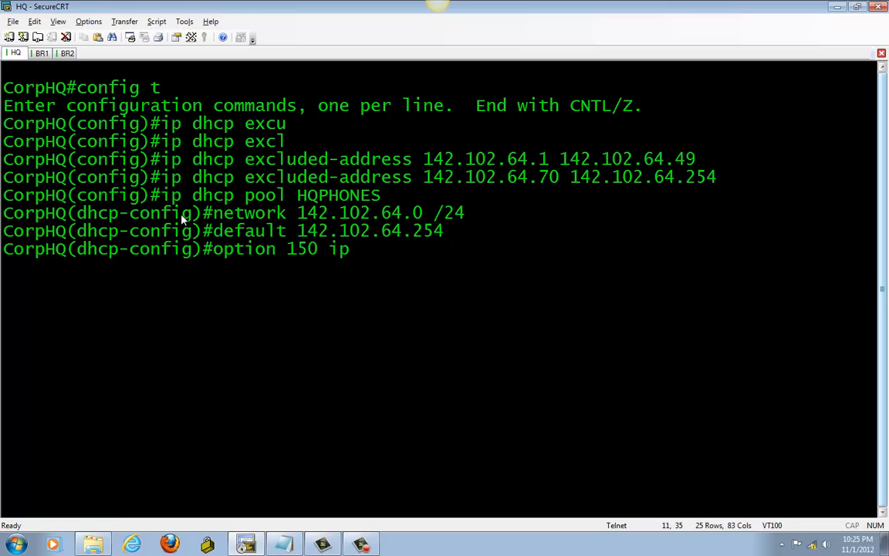
pyautogui.write('142')
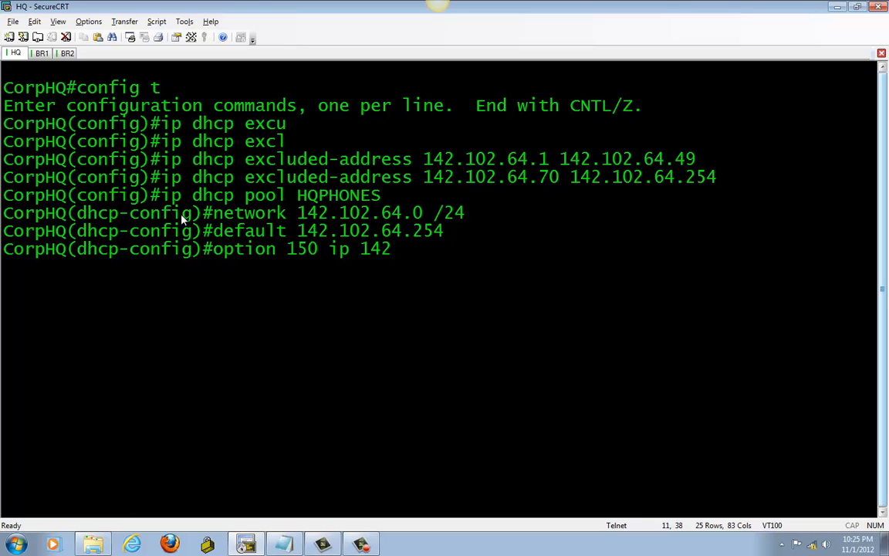
pyautogui.write('.')
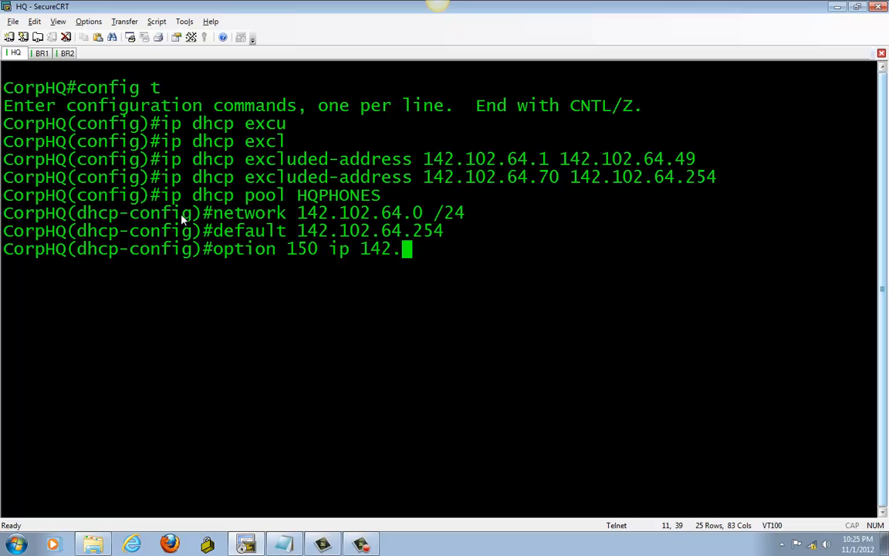
pyautogui.write('100.')
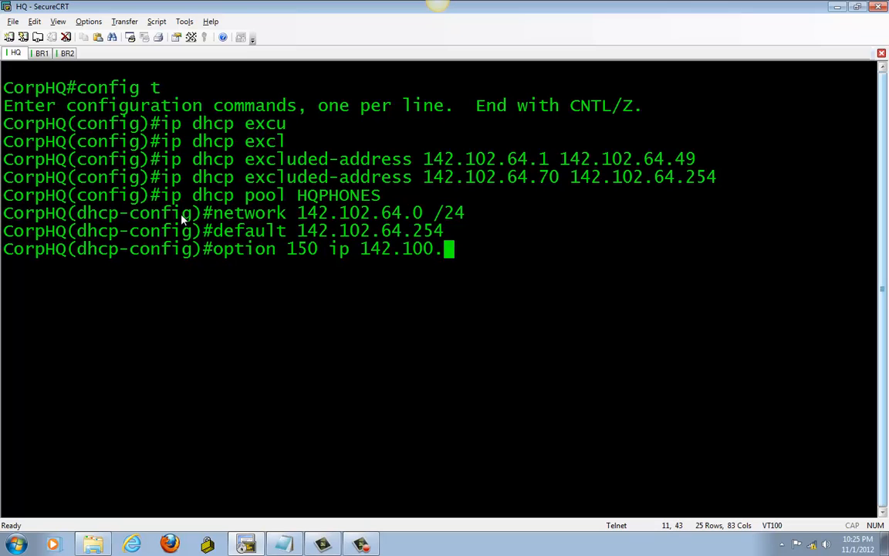
pyautogui.write('64.11')
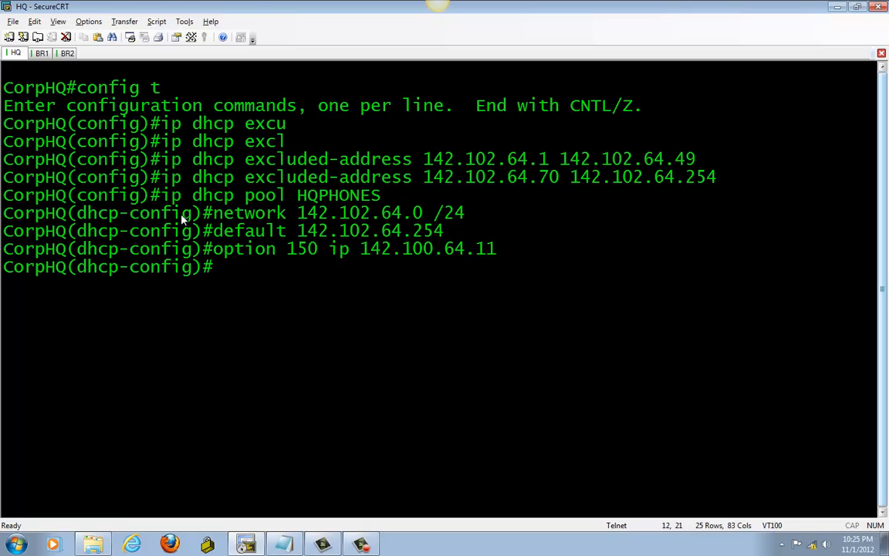
pyautogui.write('exit')
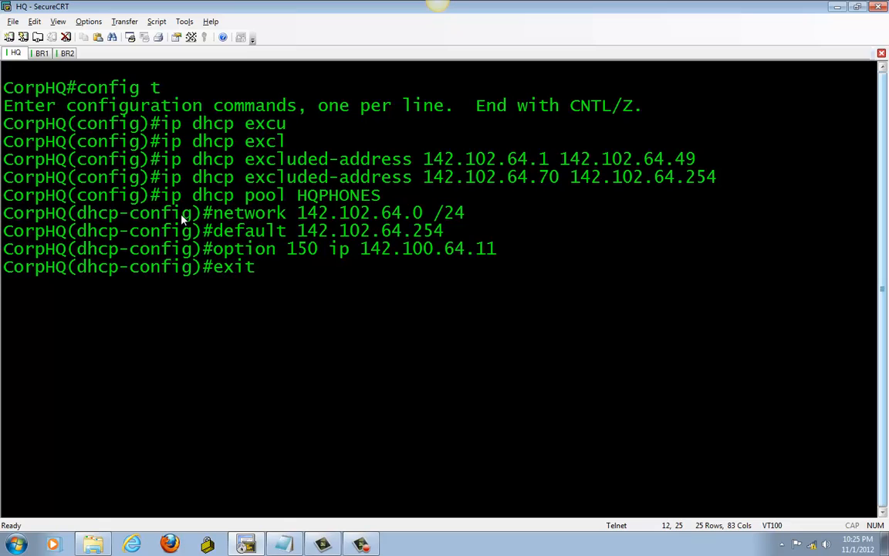
pyautogui.press('Return')
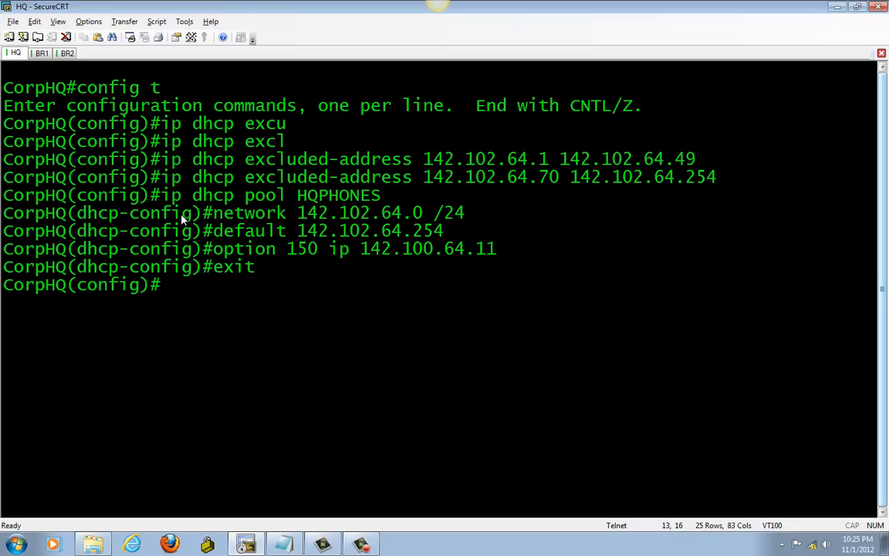
pyautogui.press('Return')
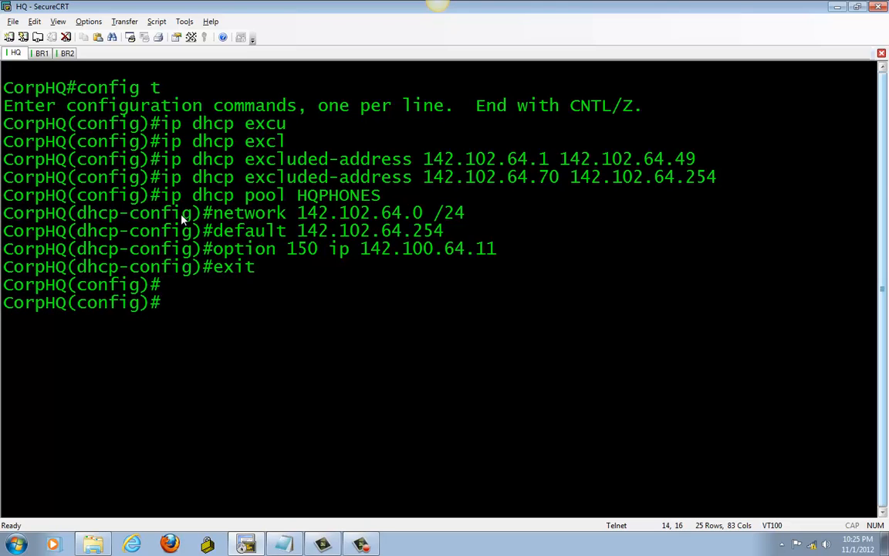
# Run 'do sh run | s dhcp' and highlight the exclusions and HQPHONES pool block
pyautogui.write('do')
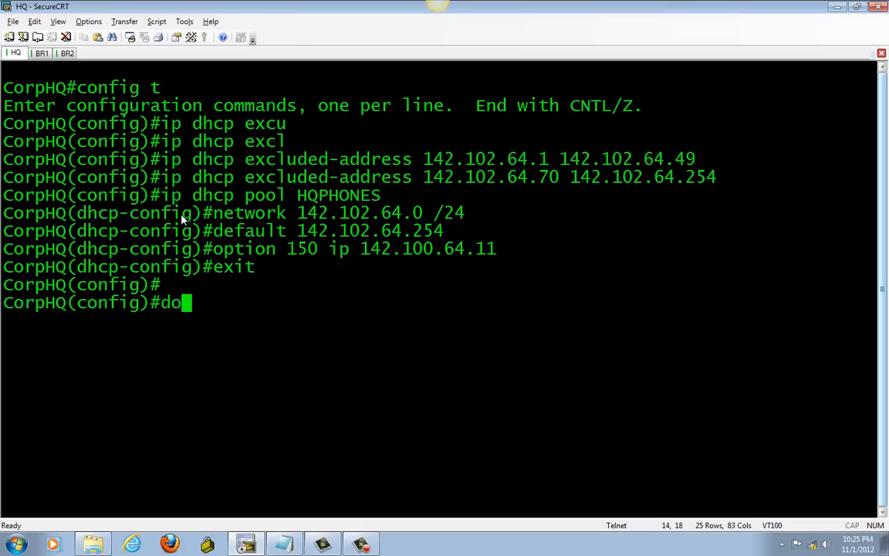
pyautogui.write('sh run')
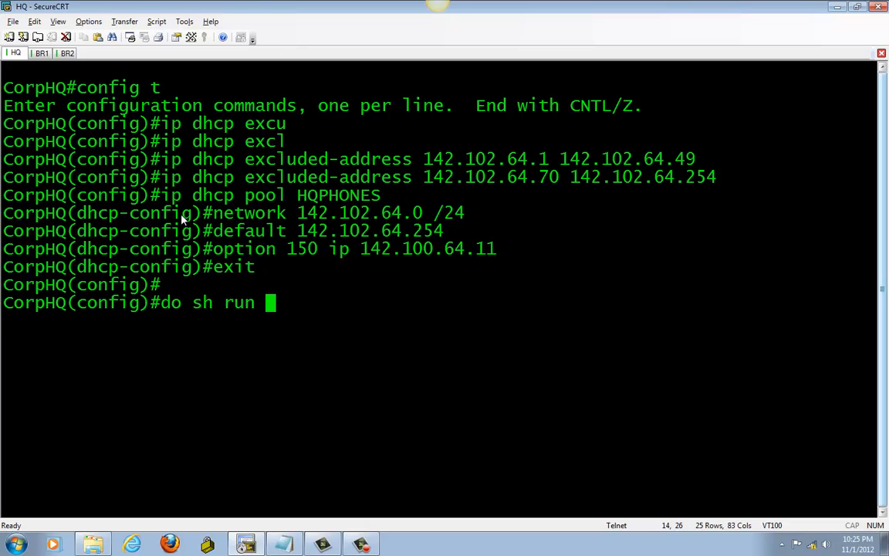
pyautogui.write('| s dhc')
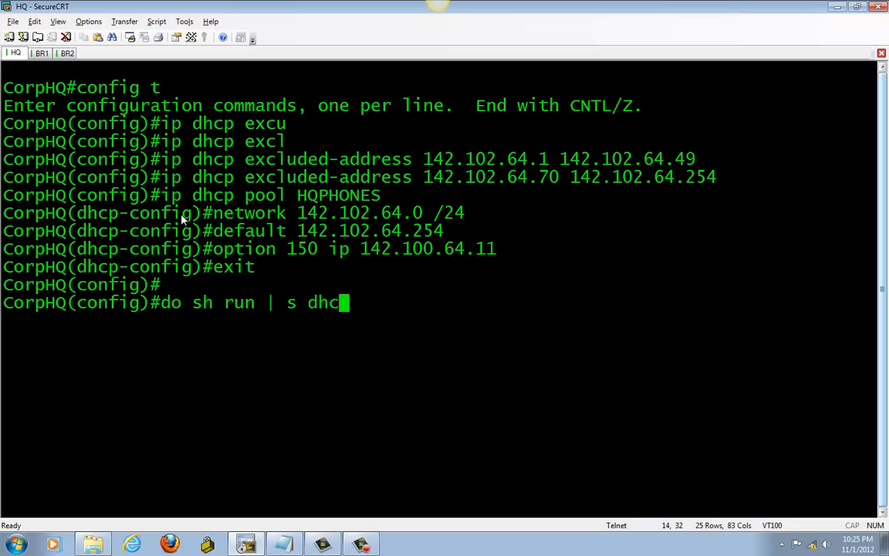
pyautogui.press('Return')
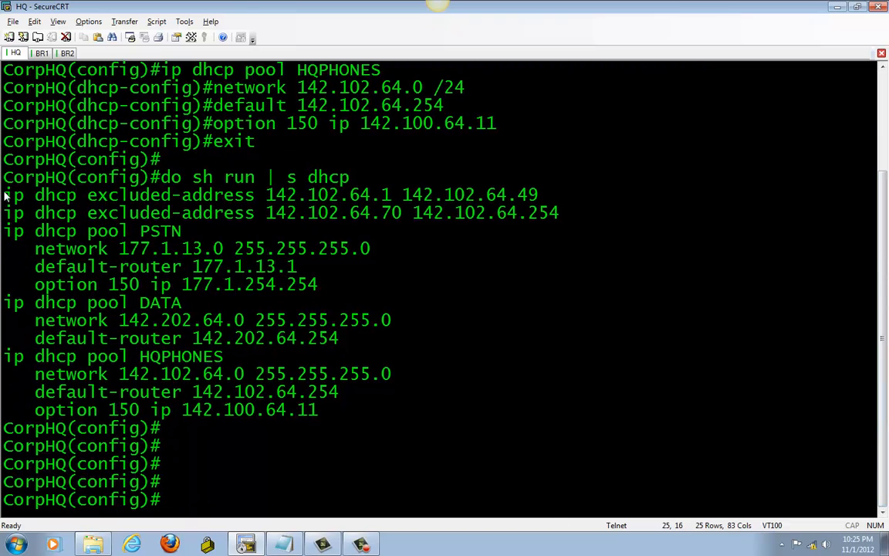
pyautogui.moveTo(3, 194); pyautogui.dragTo(568, 213)
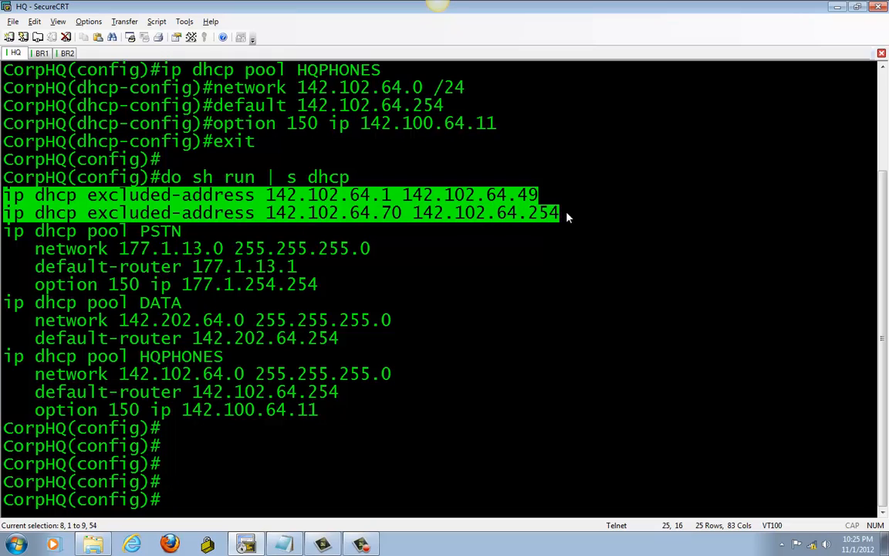
pyautogui.moveTo(100, 395)
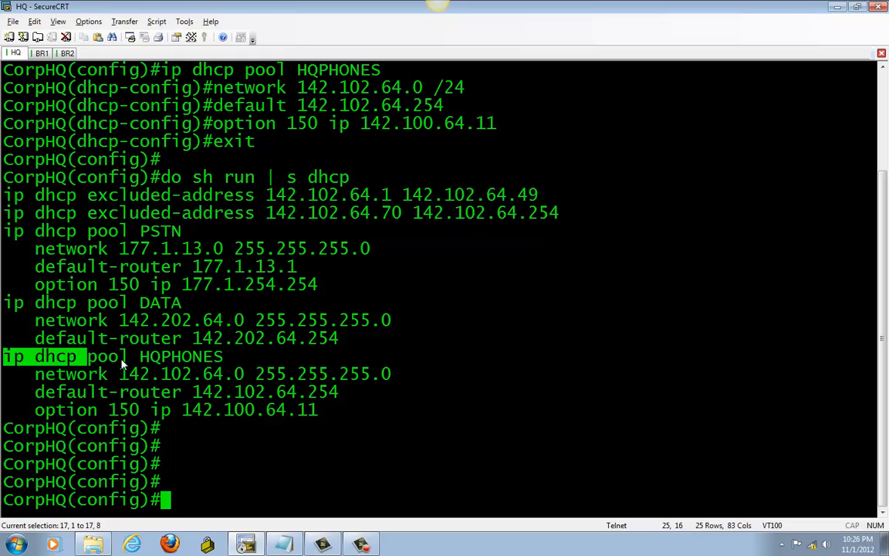
pyautogui.moveTo(120, 355); pyautogui.dragTo(355, 410)
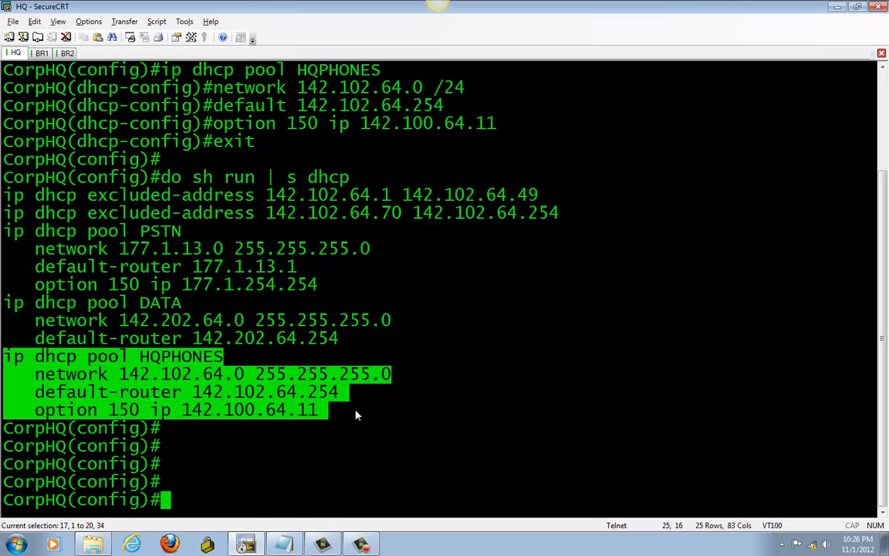
pyautogui.moveTo(173, 261)
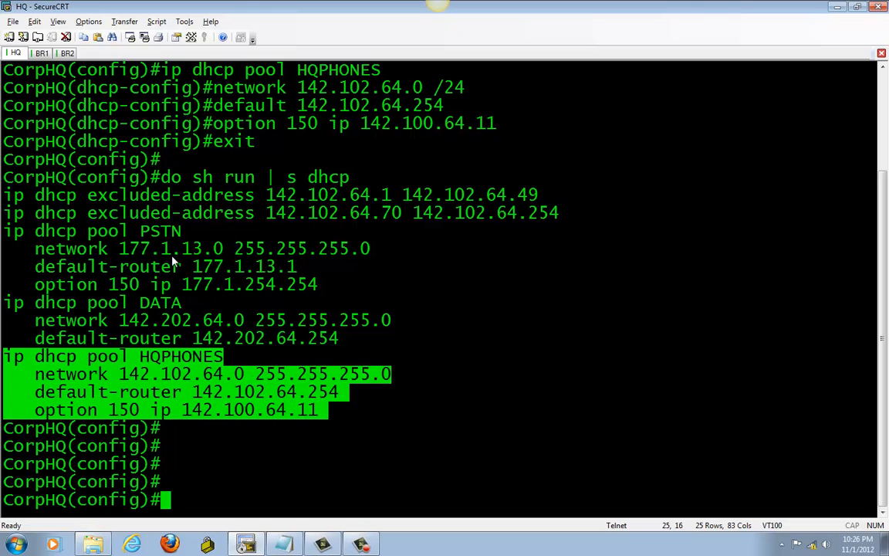
pyautogui.moveTo(120, 136)
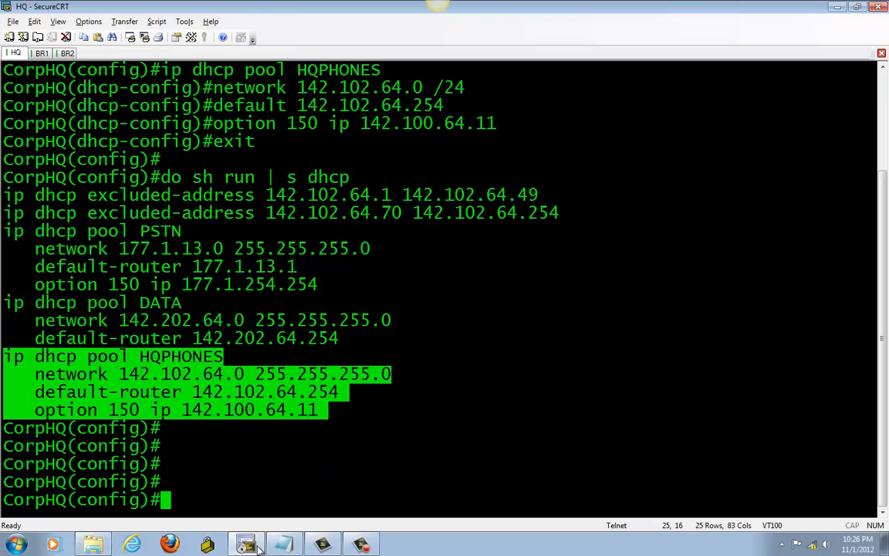
pyautogui.click(284, 543)
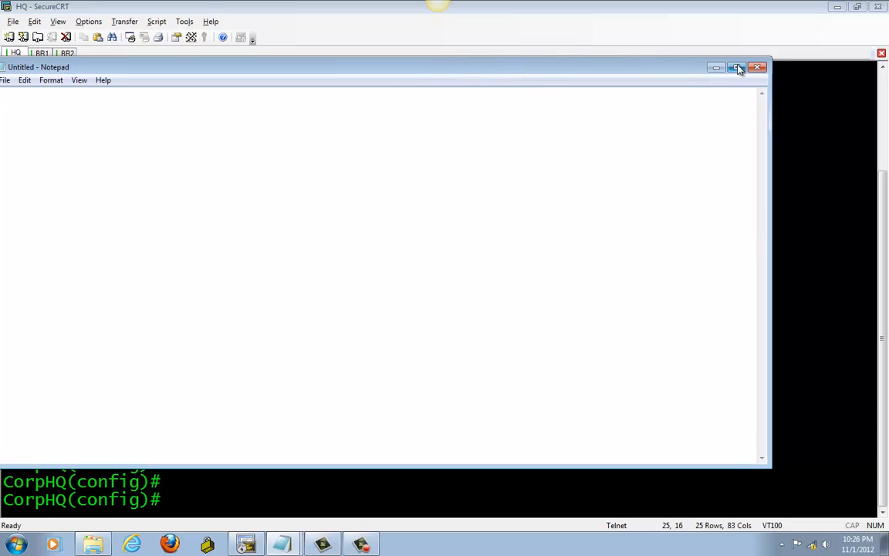
# Copy HQ's excluded-address and HQPHONES pool lines into the Notepad draft
pyautogui.click(756, 67)
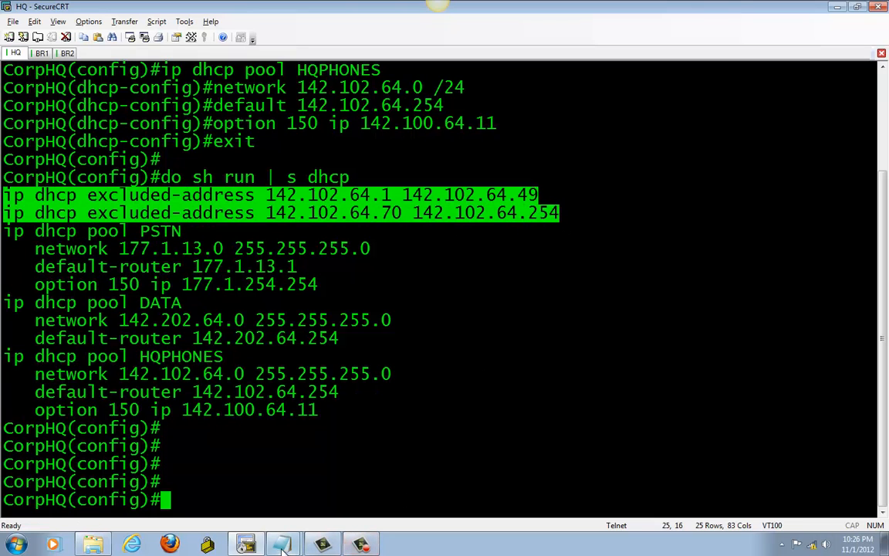
pyautogui.click(282, 543)
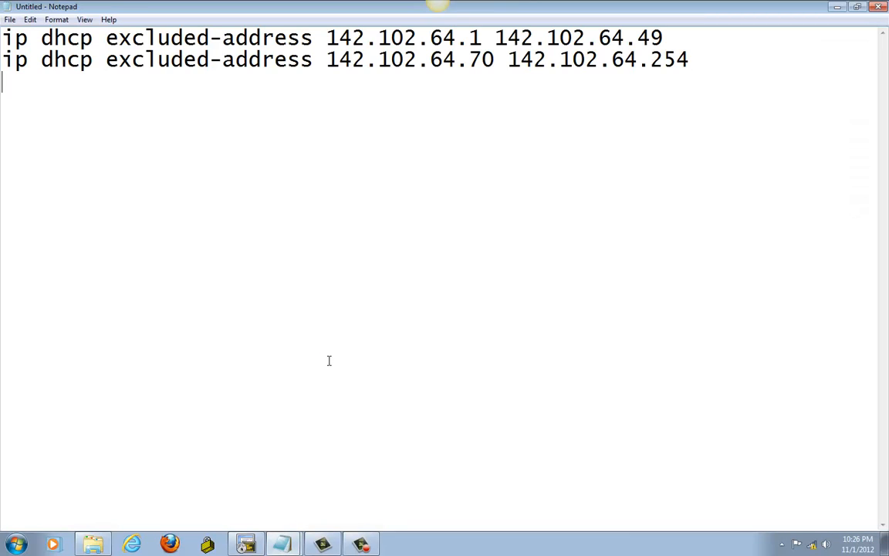
pyautogui.write('!')
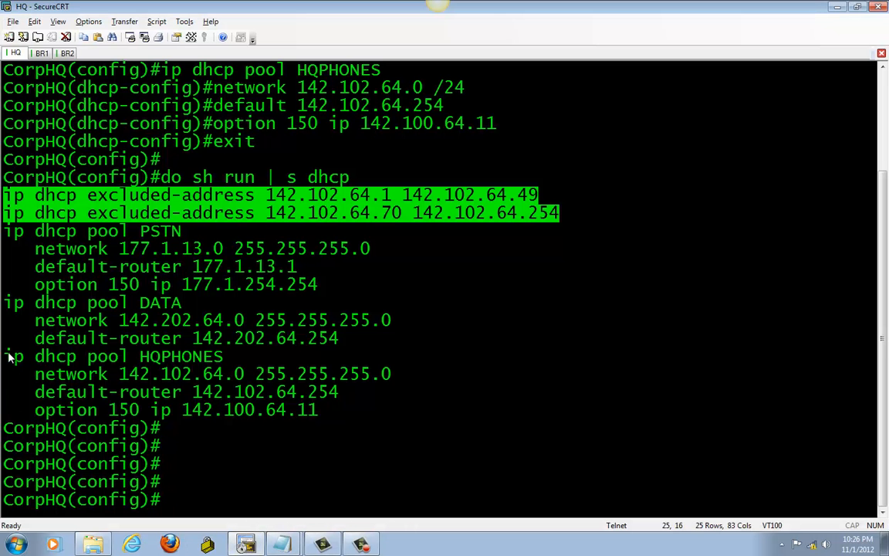
pyautogui.moveTo(0, 355); pyautogui.dragTo(324, 410)
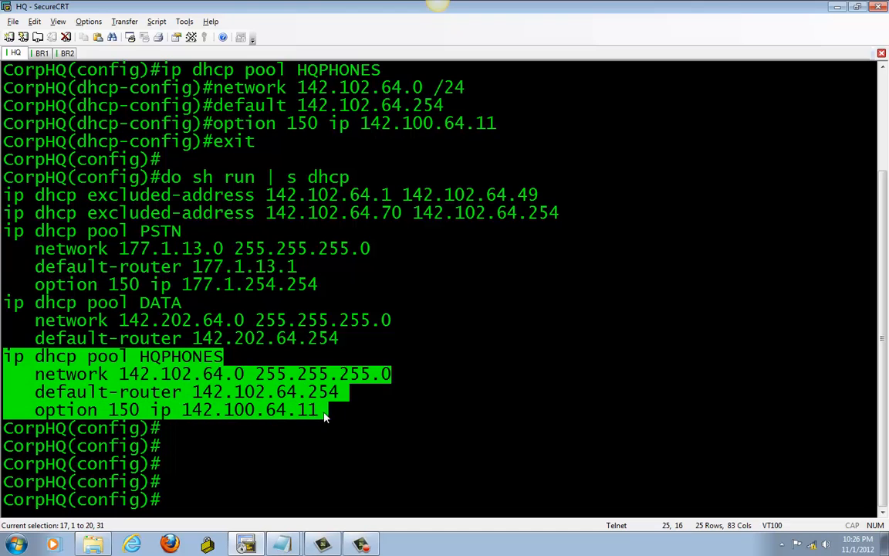
pyautogui.moveTo(283, 543)
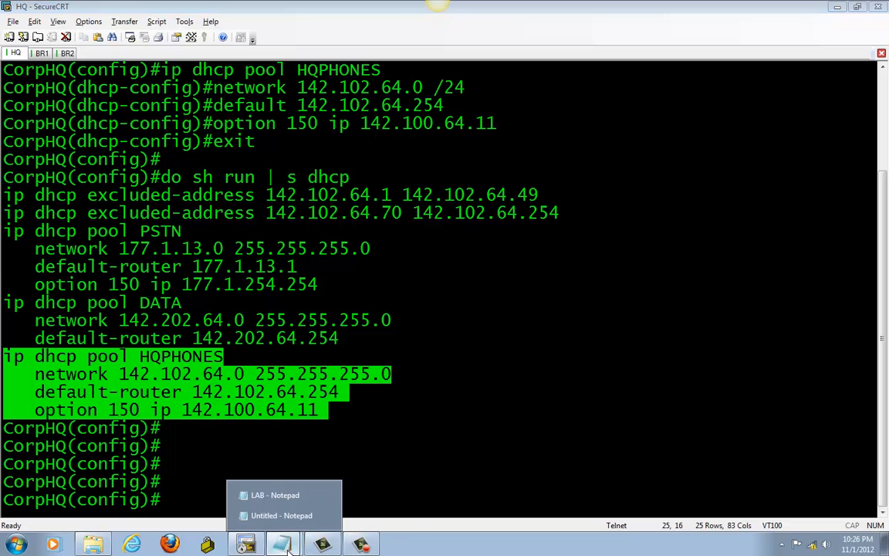
pyautogui.click(281, 516)
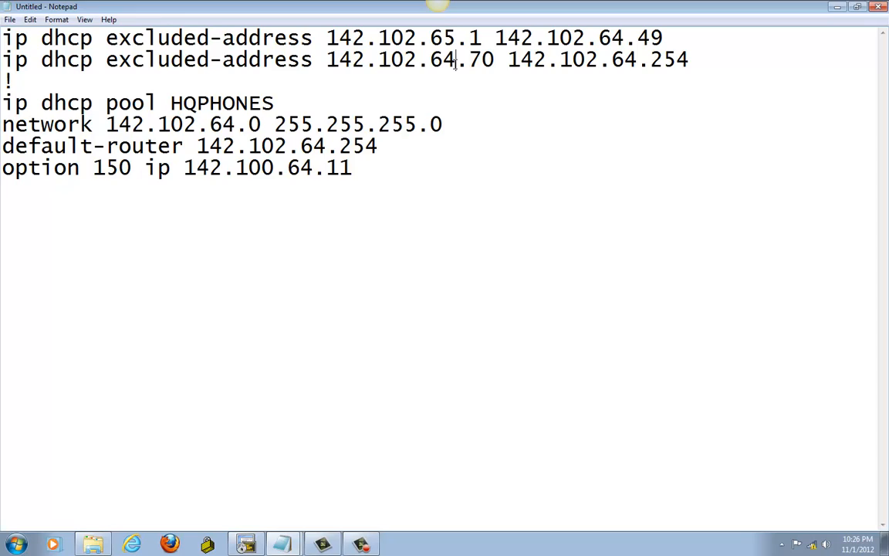
# Change the draft's 64 octets to 65 and the pool name to BR1PHONES, ending with '!'
pyautogui.write('5')
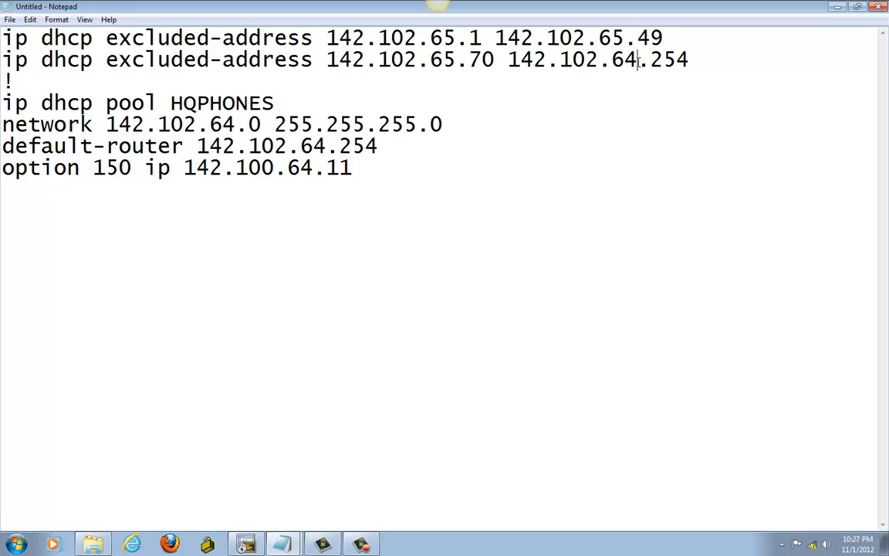
pyautogui.write('5')
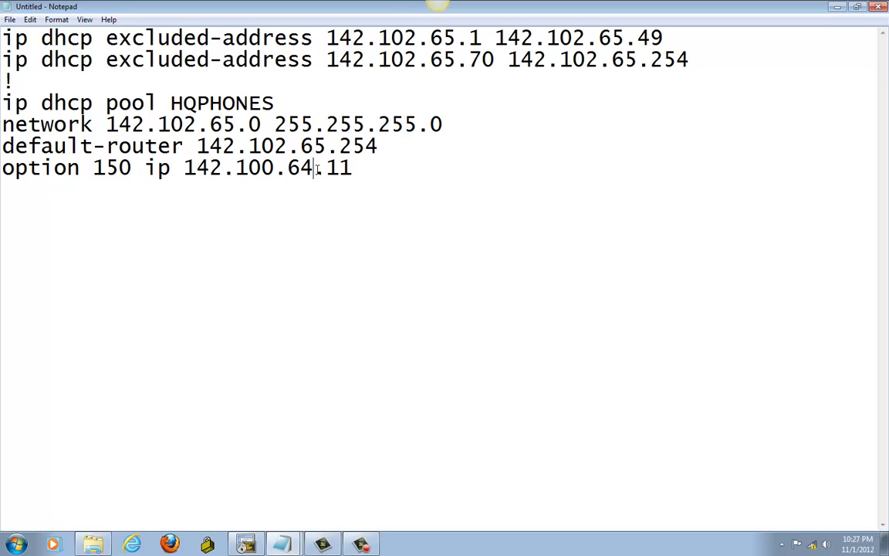
pyautogui.write('5')
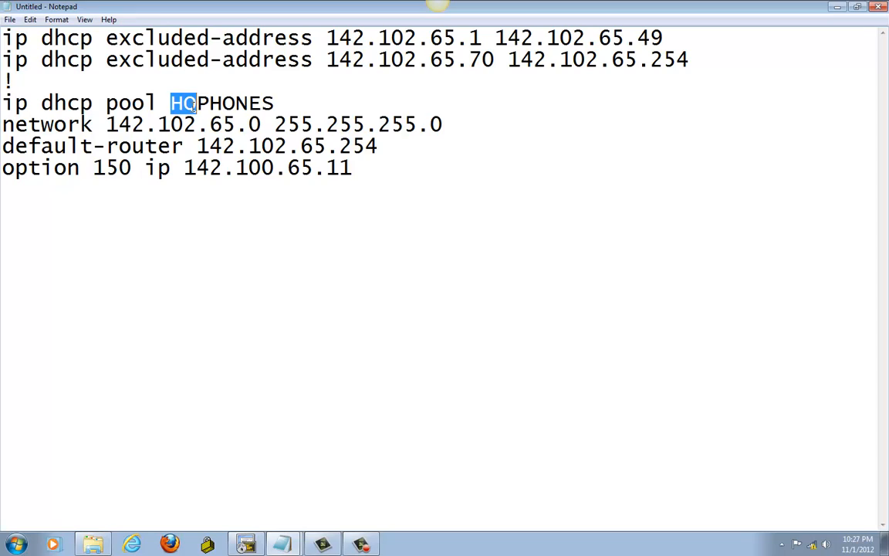
pyautogui.write('BR1')
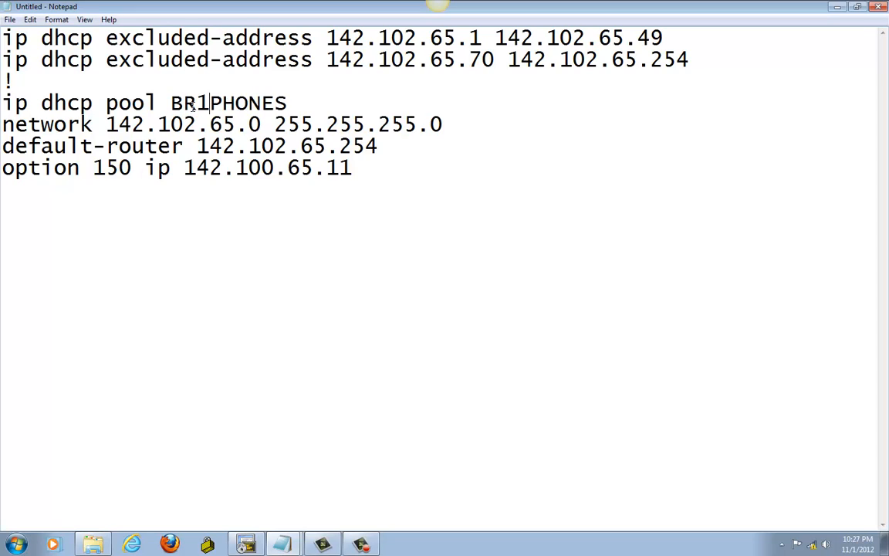
pyautogui.click(353, 167)
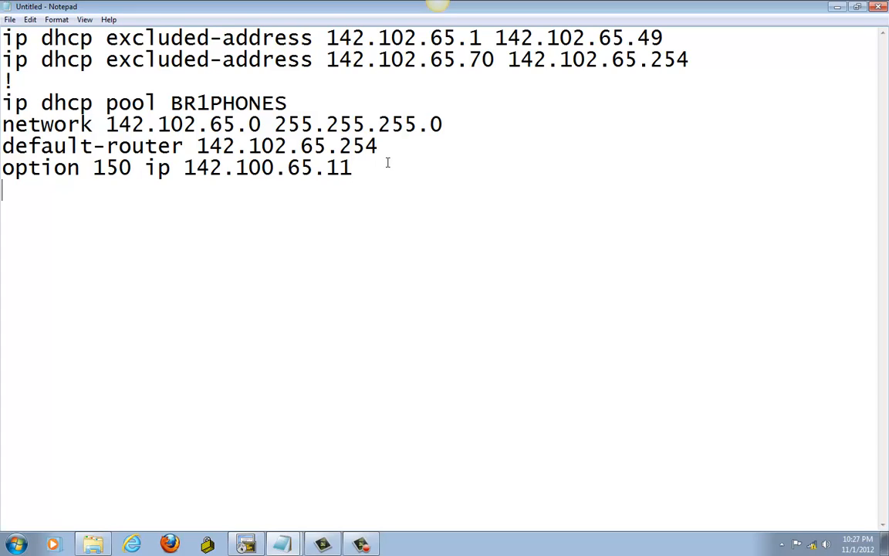
pyautogui.write('!')
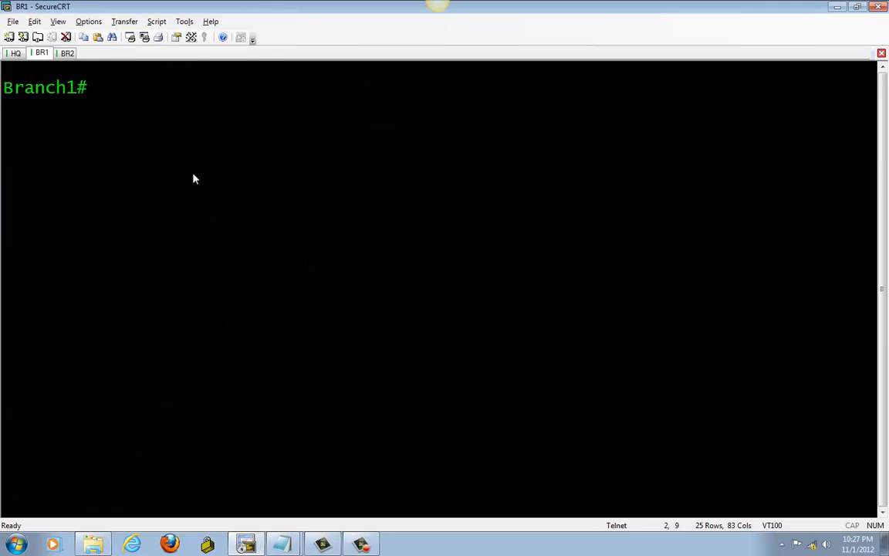
# Enter config mode on Branch1 and paste the BR1PHONES DHCP configuration
pyautogui.write('config t')
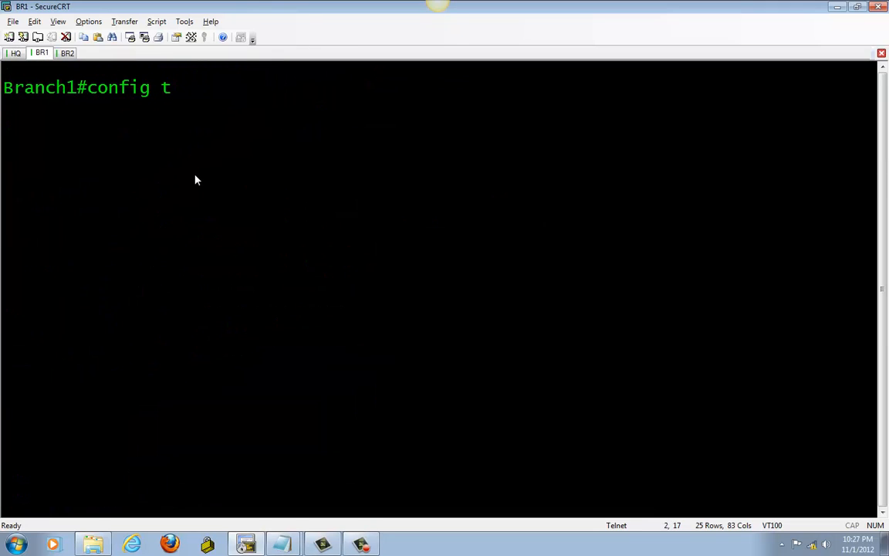
pyautogui.press('Return')
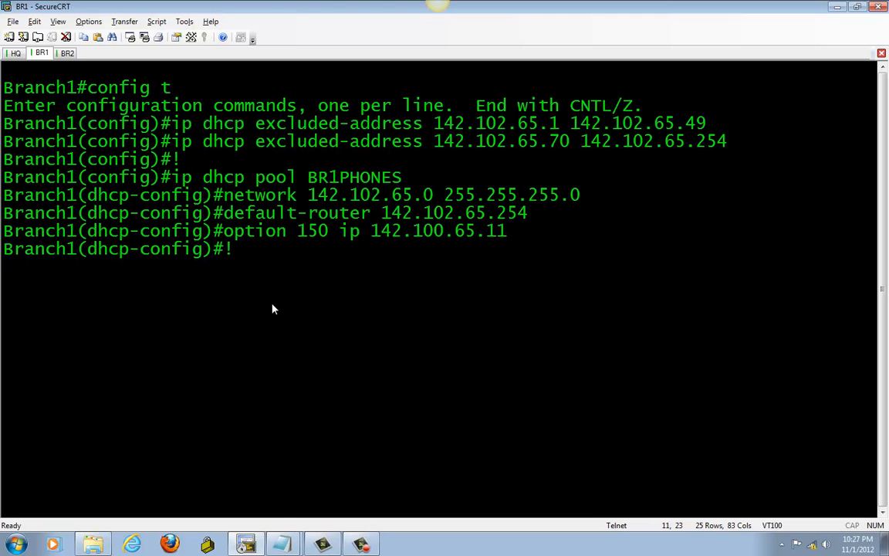
pyautogui.press('Return')
pyautogui.write('sh')
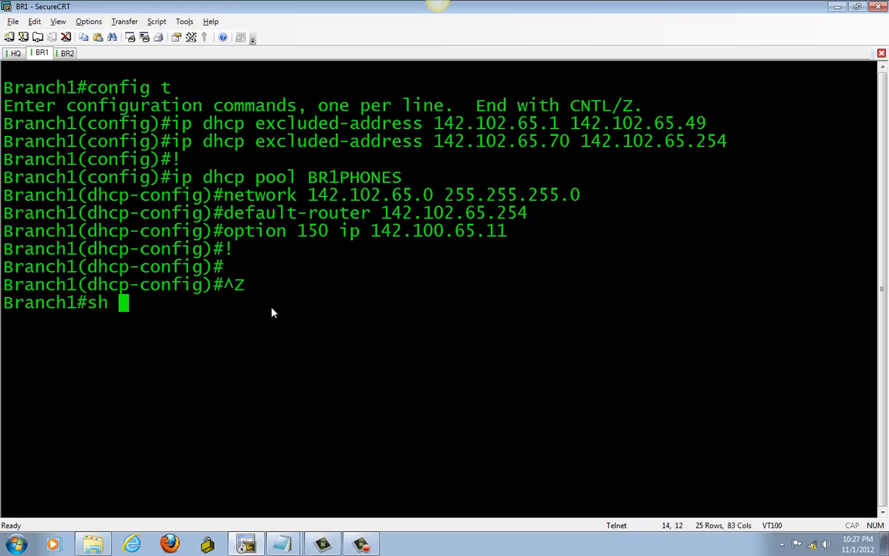
# Show Branch1's running DHCP config and copy the BR1 DHCP lines for the notes
pyautogui.write('run | s dhcp')
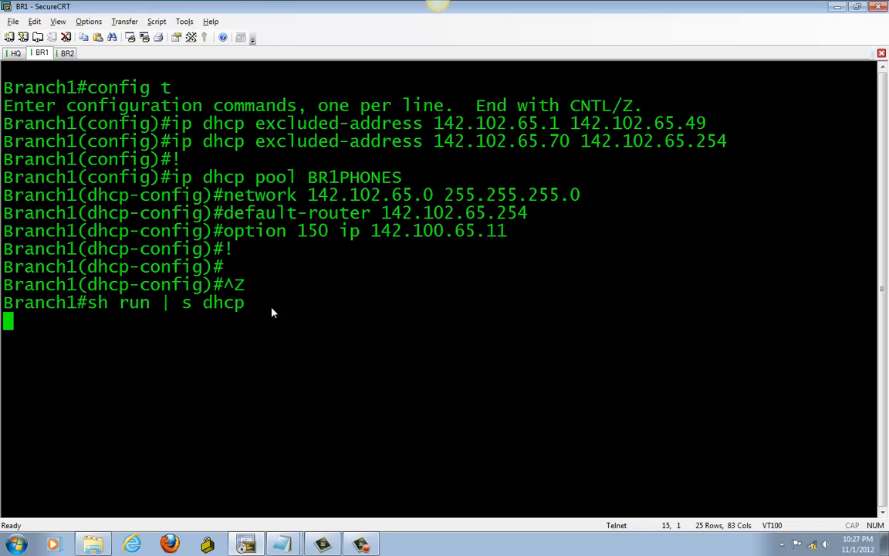
pyautogui.press('Return')
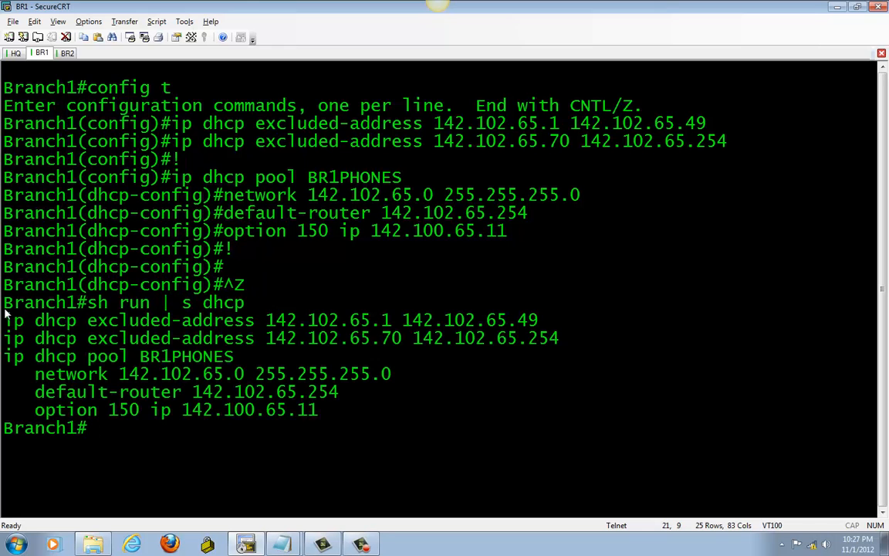
pyautogui.moveTo(3, 319); pyautogui.dragTo(235, 355)
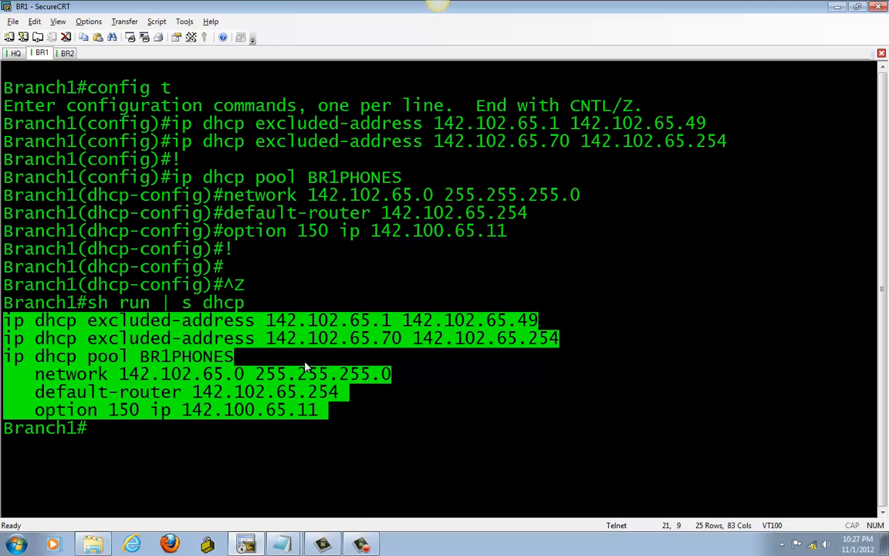
pyautogui.click(68, 53)
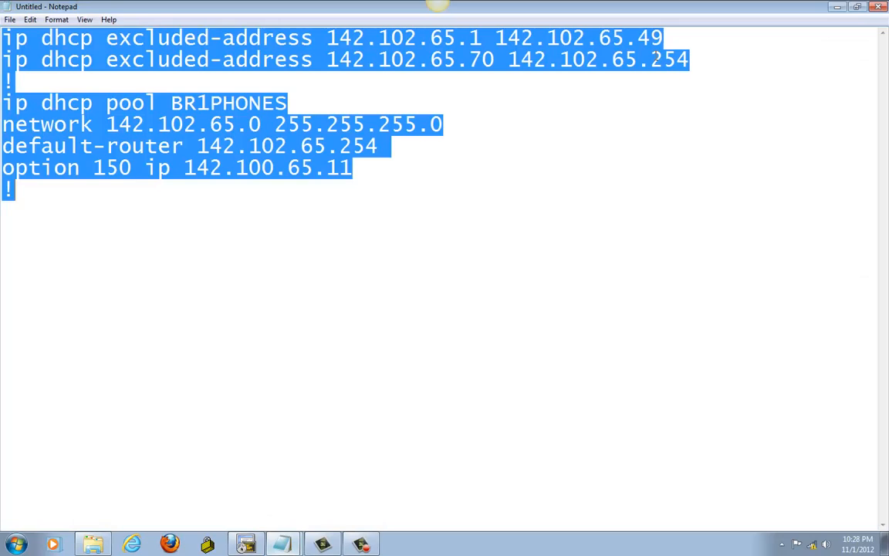
# Change the draft's excluded ranges and network from 142.102.65 to 142.102.66
pyautogui.click(466, 58)
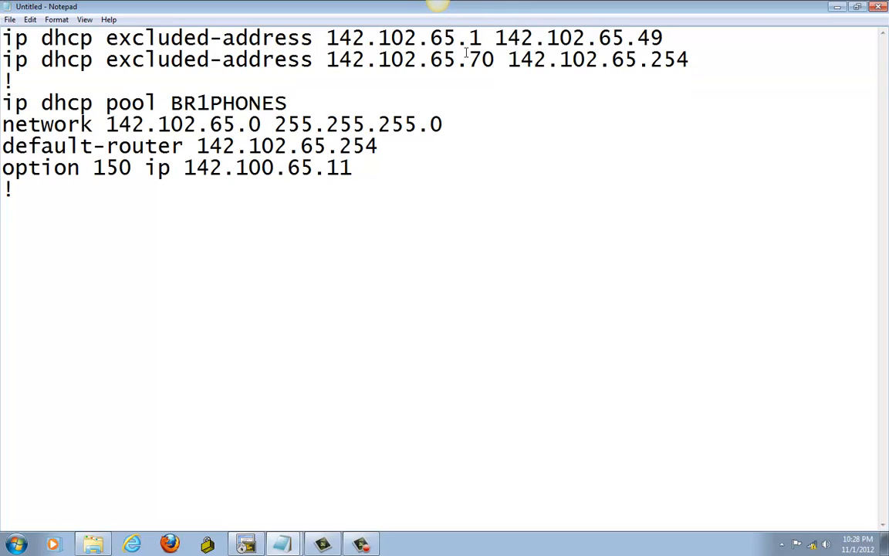
pyautogui.write('6')
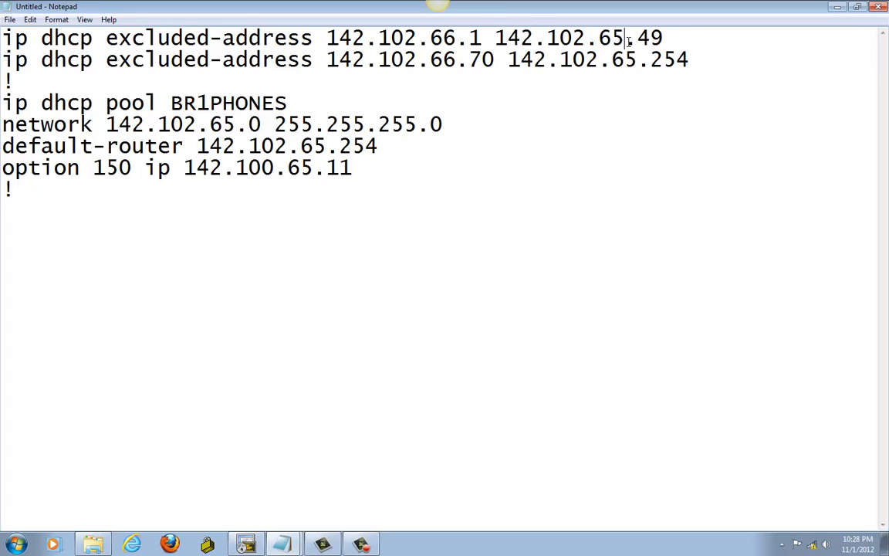
pyautogui.press('Backspace')
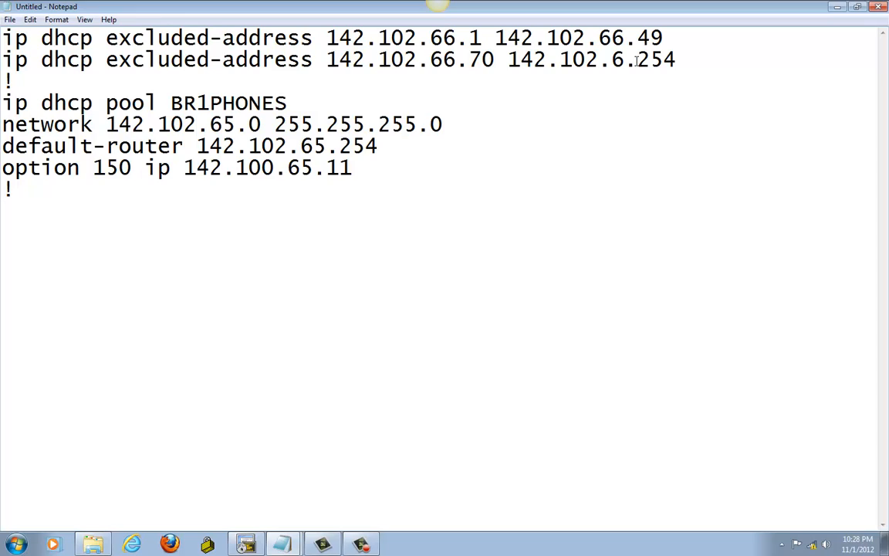
pyautogui.write('6')
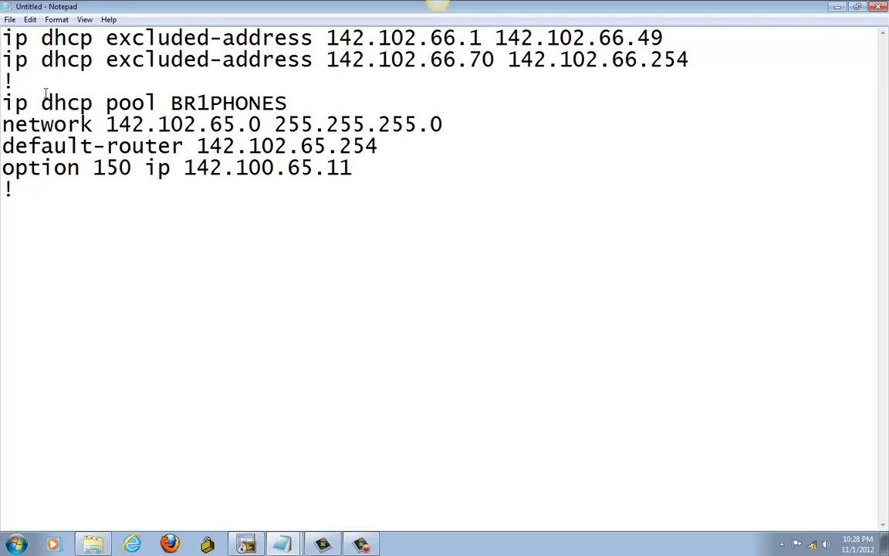
pyautogui.click(636, 59)
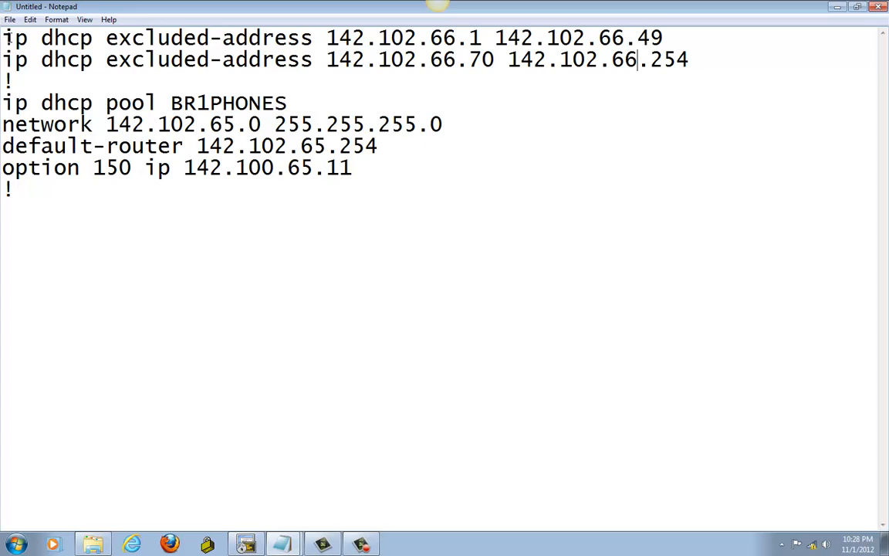
pyautogui.moveTo(198, 153)
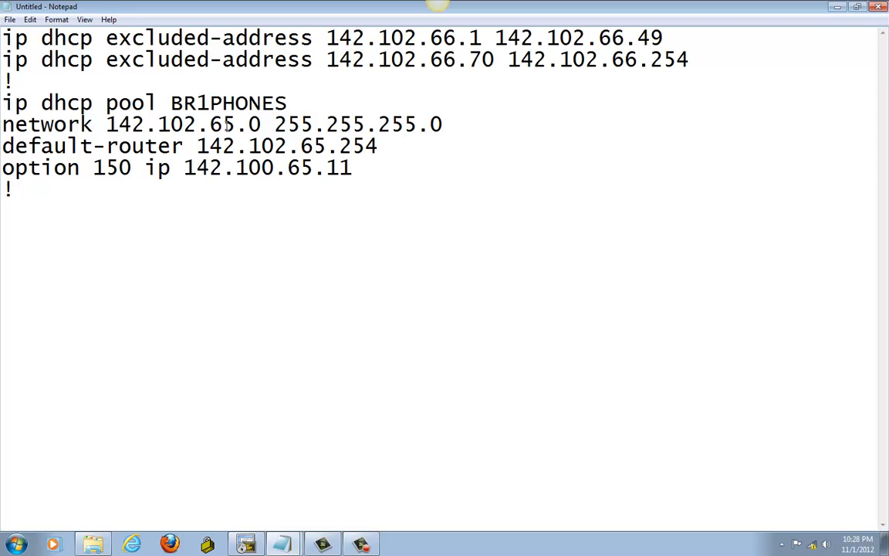
pyautogui.press('Backspace')
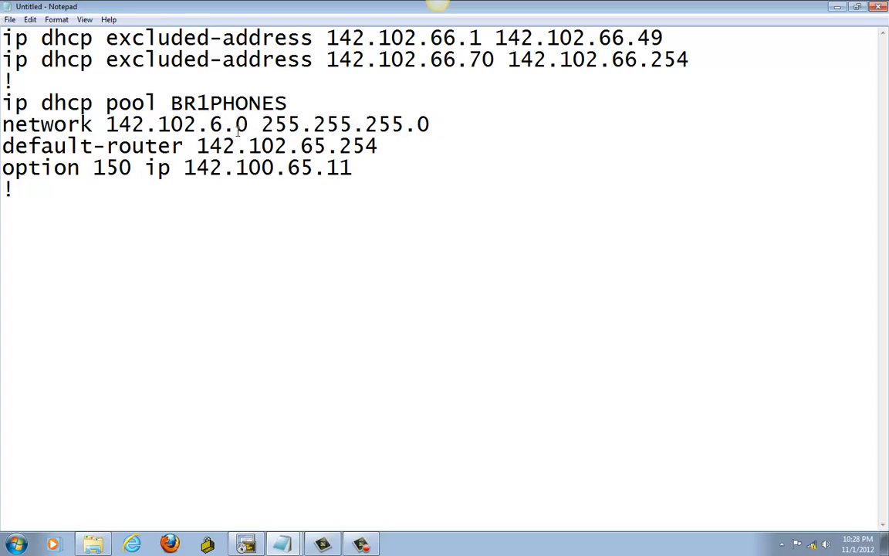
pyautogui.write('6')
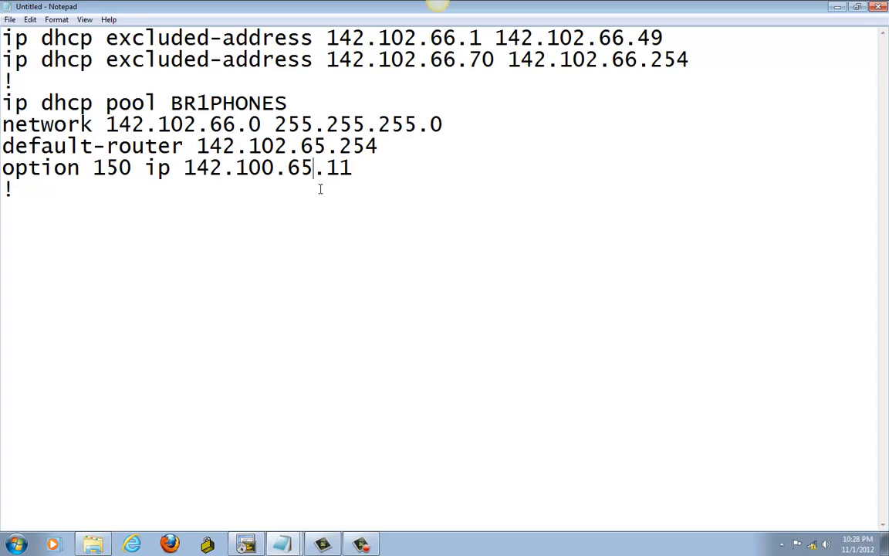
pyautogui.moveTo(318, 195)
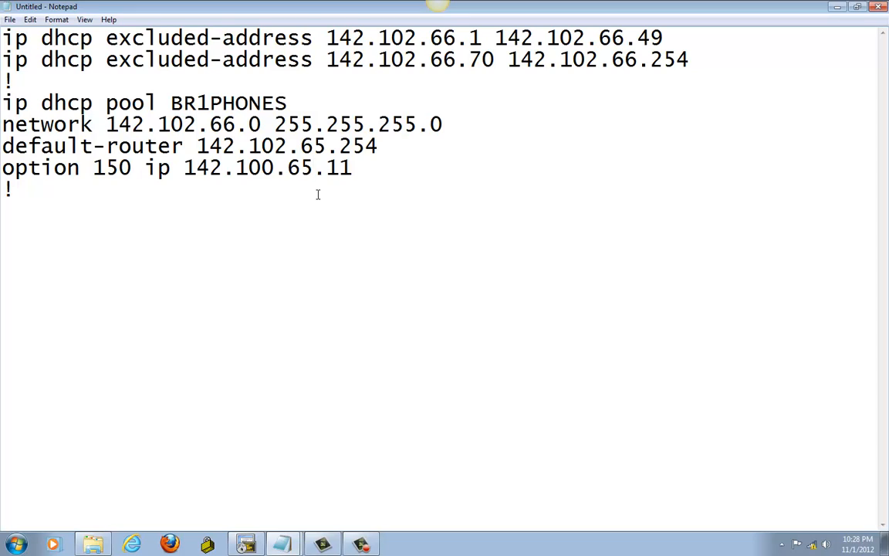
# Set the draft's option 150 TFTP address to 142.102.66.254 and select all
pyautogui.press('Backspace')
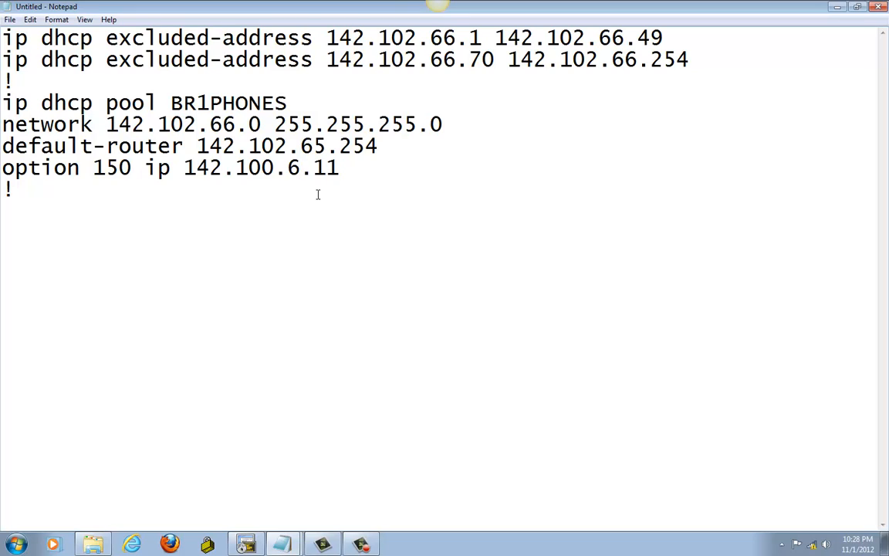
pyautogui.write('6')
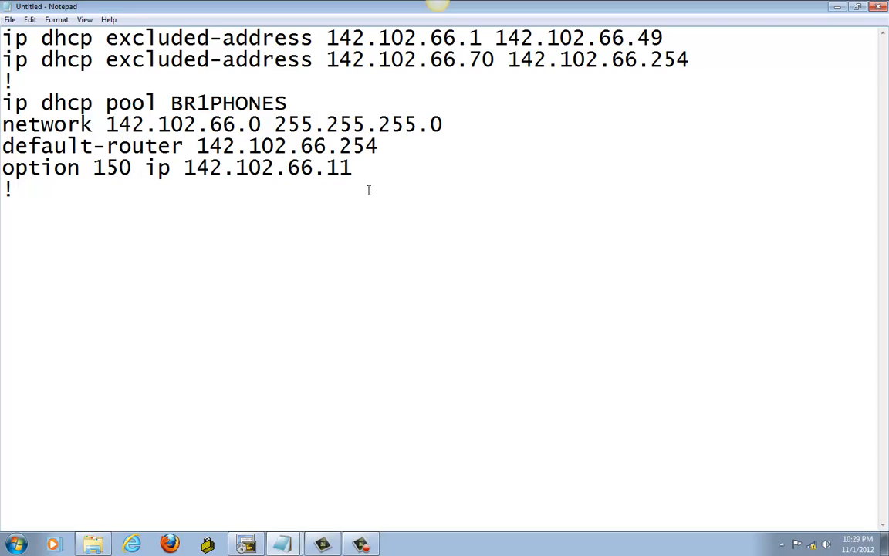
pyautogui.press('Backspace')
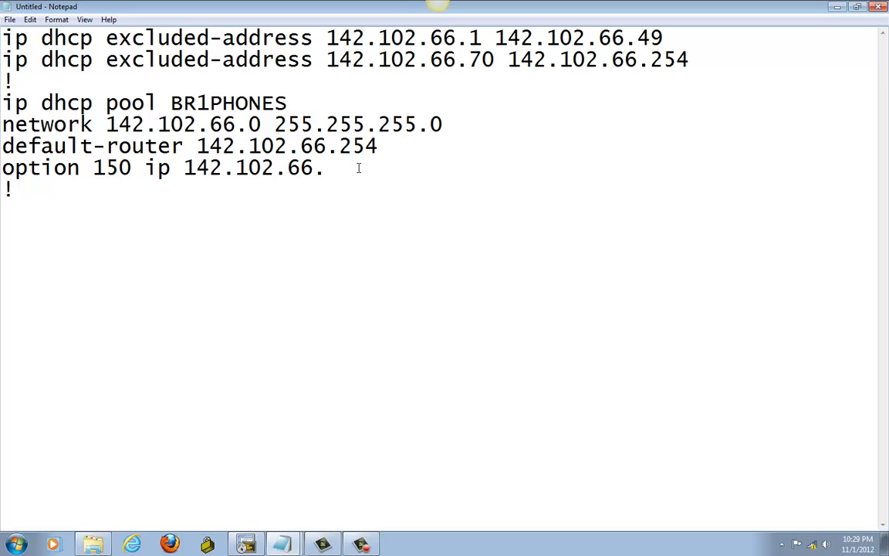
pyautogui.write('254')
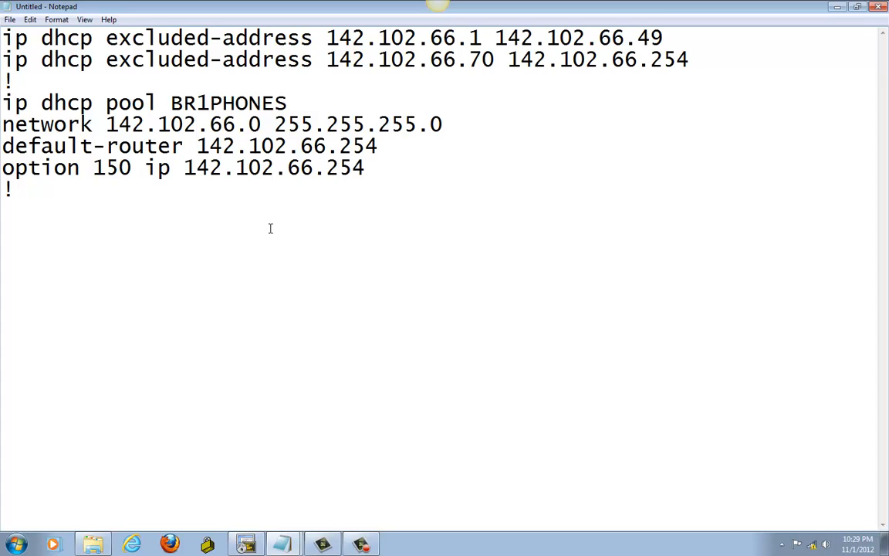
pyautogui.moveTo(157, 131)
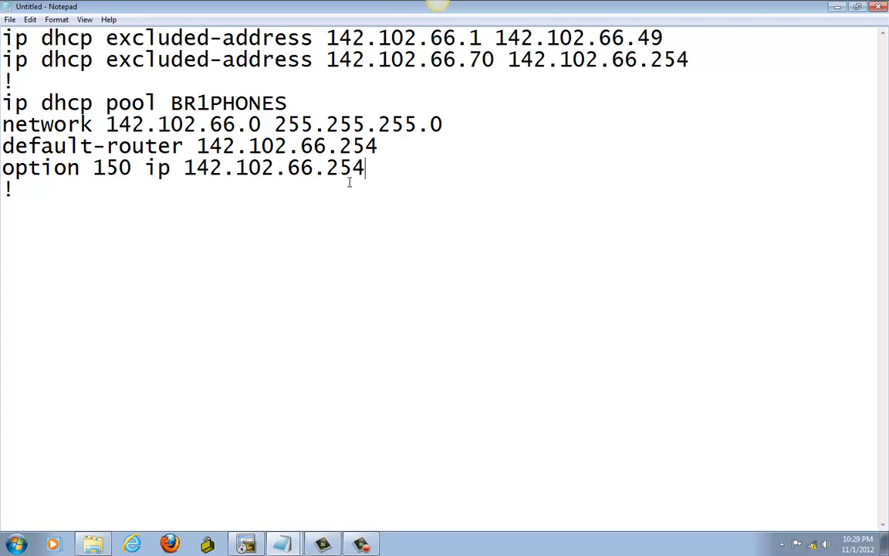
pyautogui.press('ctrl+a')
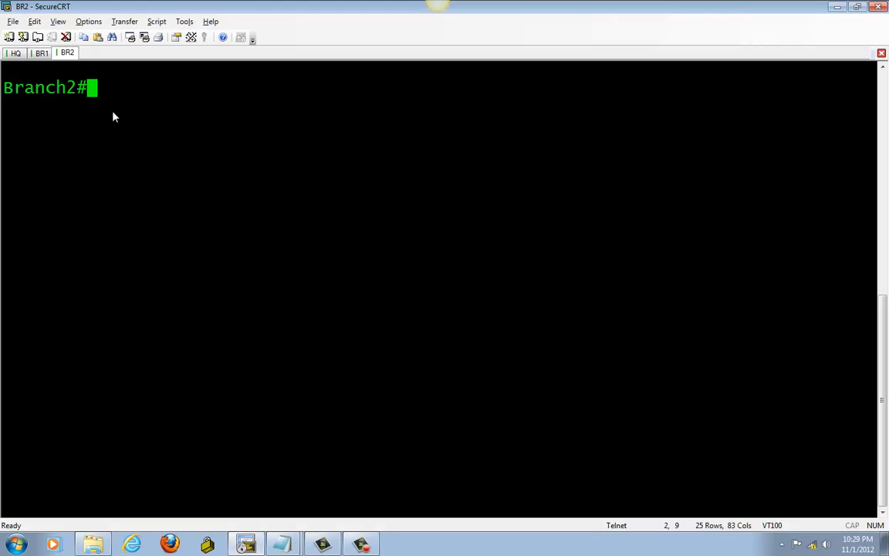
# Enter config mode on Branch2, paste the 142.102.66 DHCP config and exit the pool
pyautogui.write('config')
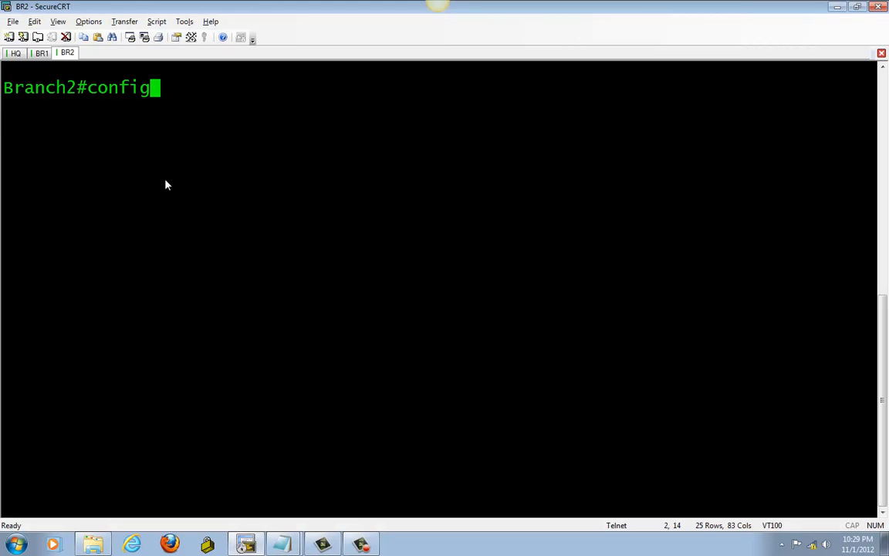
pyautogui.press('Return')
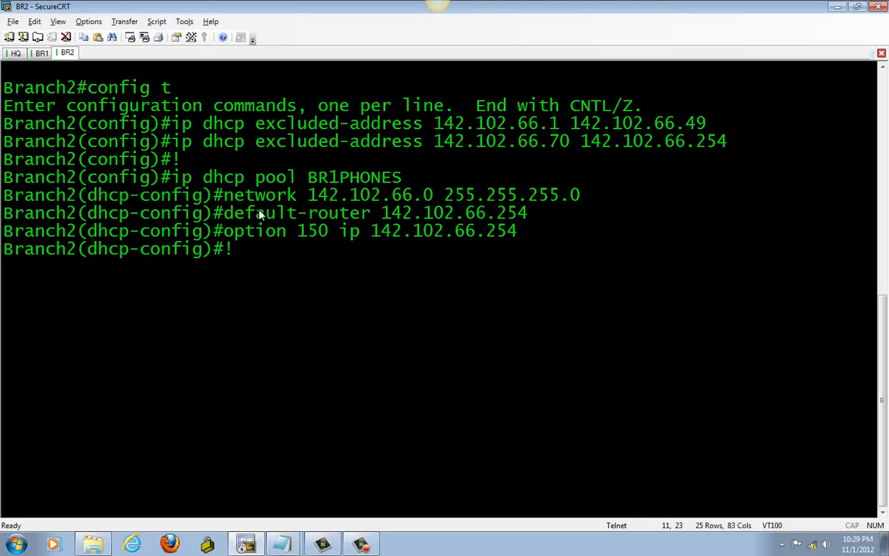
pyautogui.press('Return')
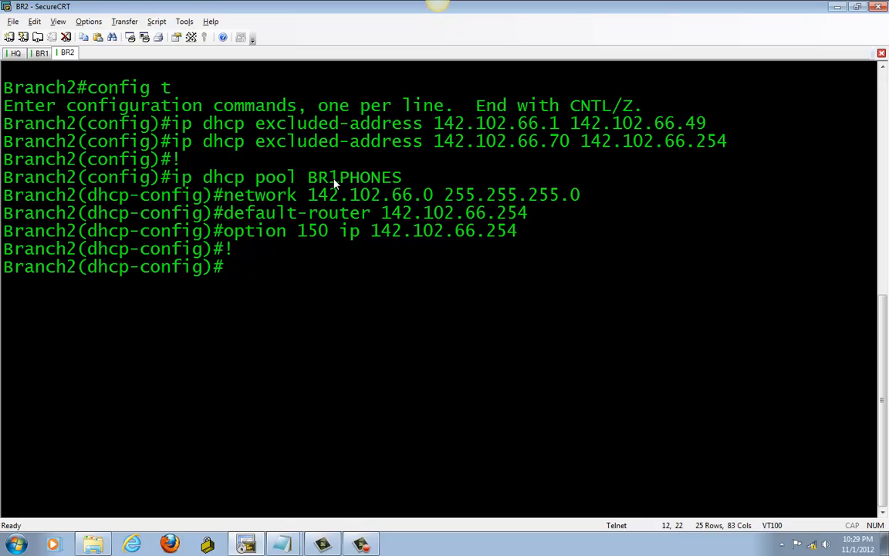
pyautogui.moveTo(263, 299)
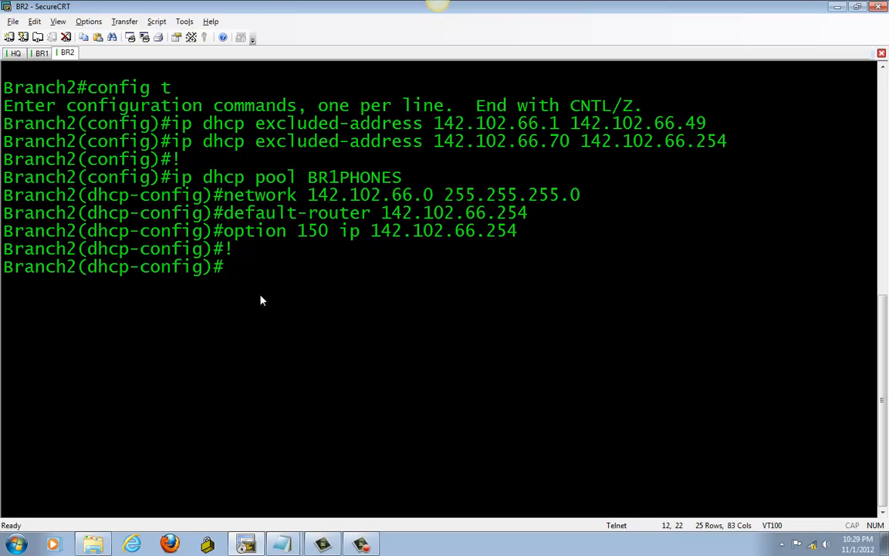
pyautogui.write('exi')
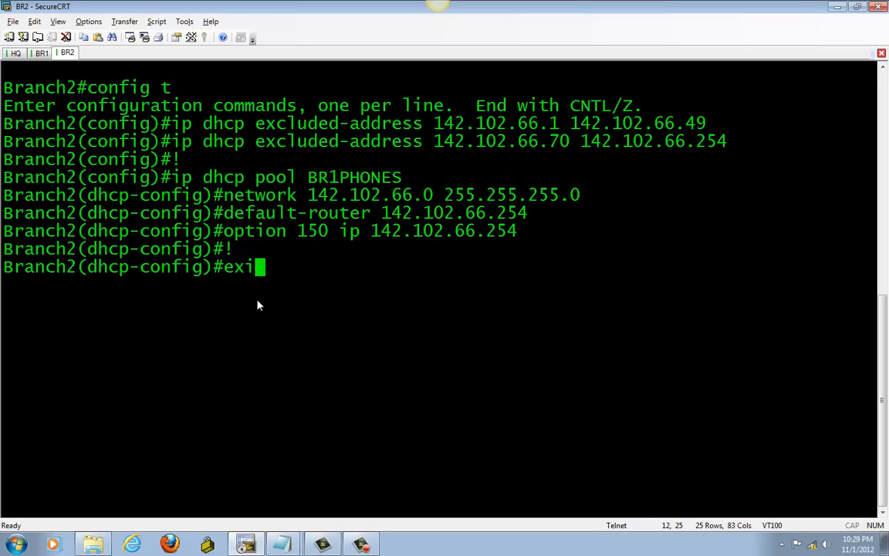
pyautogui.write('exit')
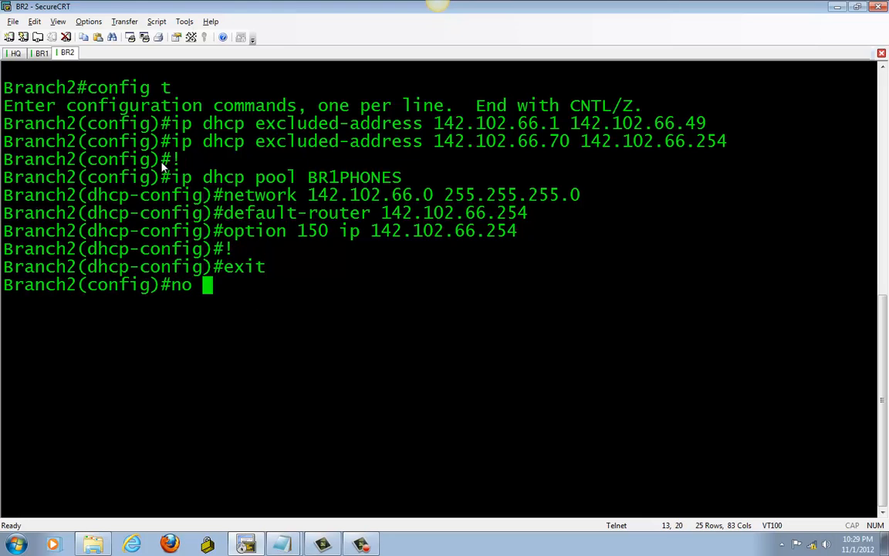
# Remove the misnamed pool with 'no ip dhcp pool BR1PHONES'
pyautogui.moveTo(171, 176); pyautogui.dragTo(401, 176)
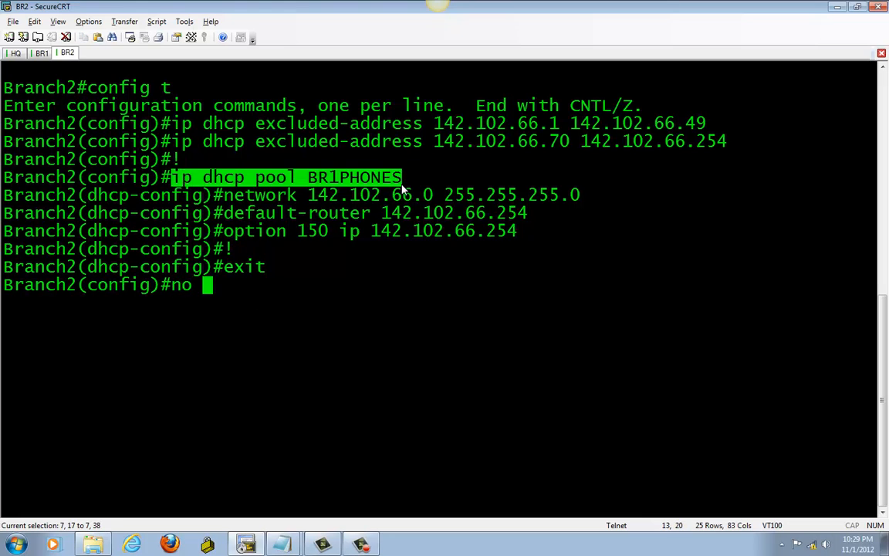
pyautogui.write('ip dhcp pool BR1PHONES')
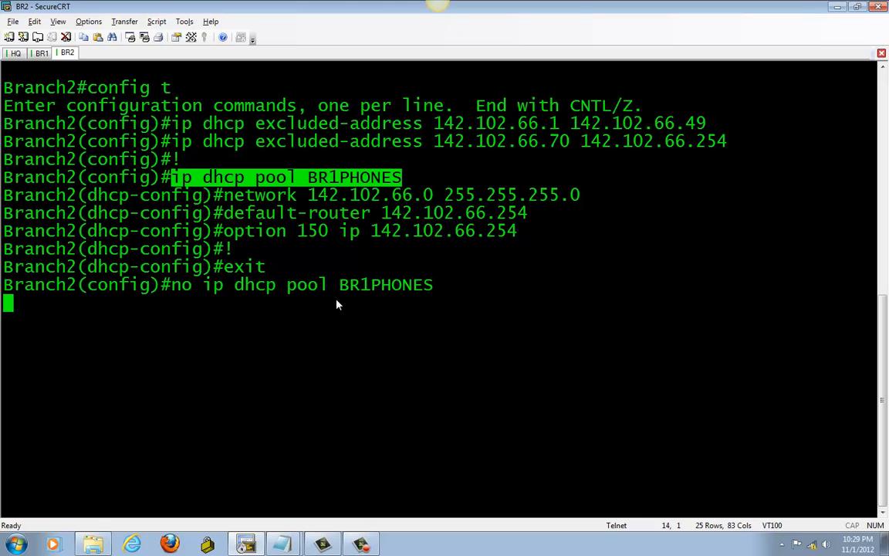
pyautogui.press('Return')
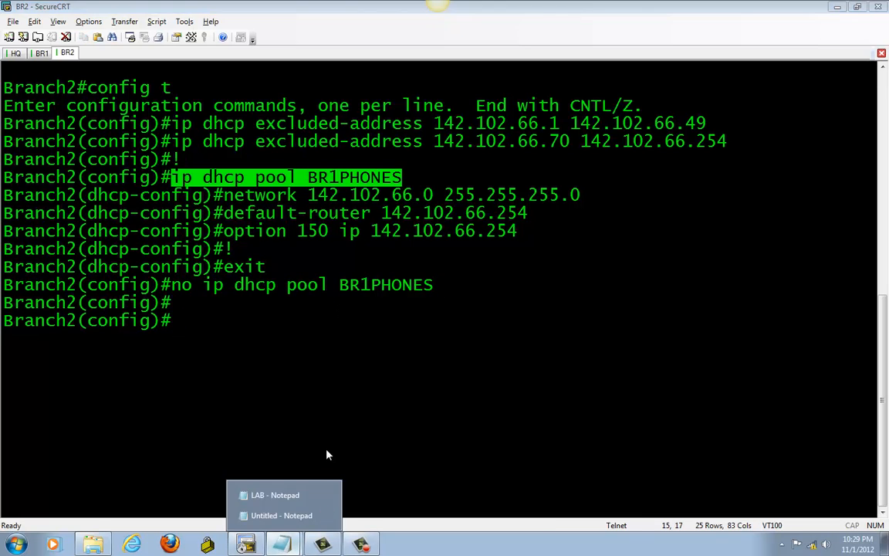
# Select the corrected BR2PHONES pool draft in Notepad for pasting
pyautogui.click(281, 515)
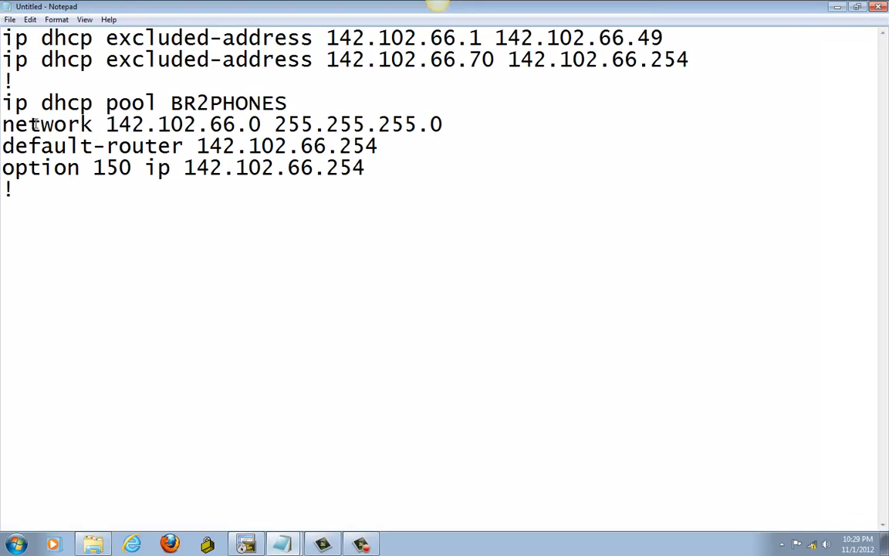
pyautogui.moveTo(3, 102); pyautogui.dragTo(371, 168)
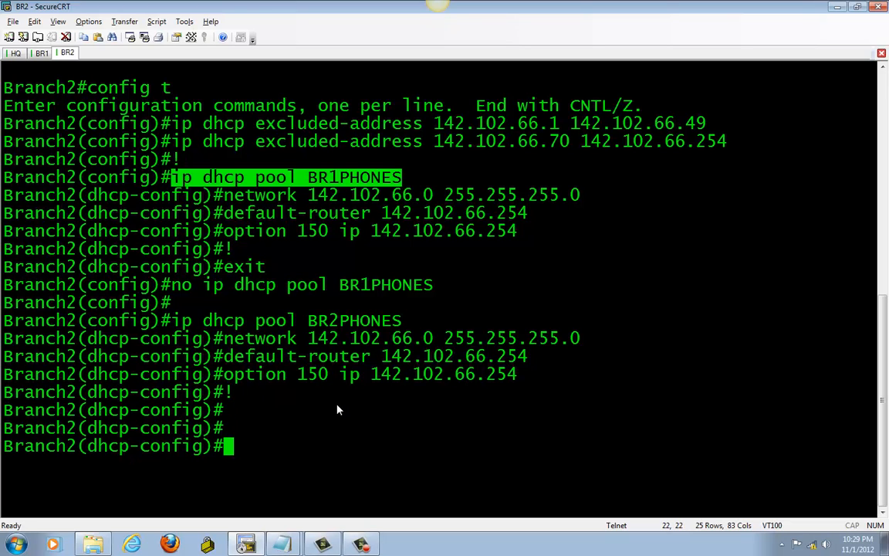
pyautogui.moveTo(236, 308)
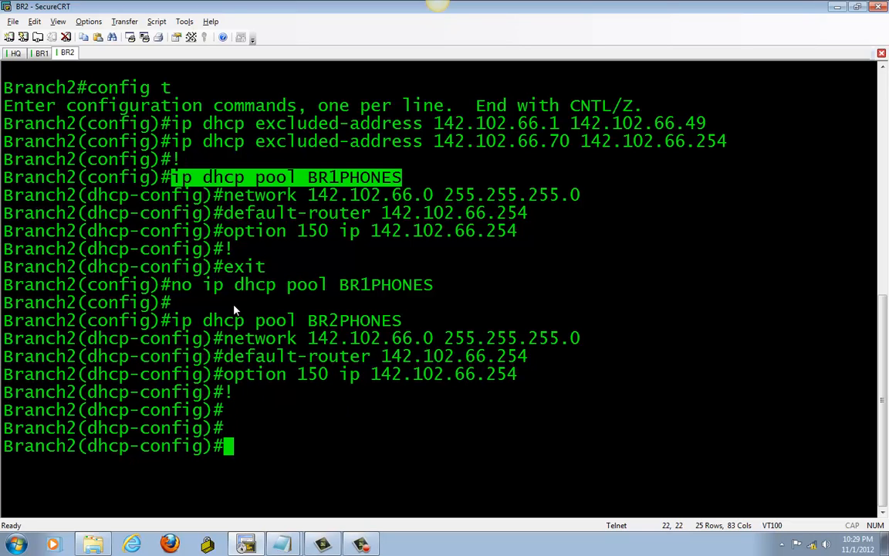
# Run 'do sh run | s dhcp' on Branch2 to confirm the BR2PHONES pool
pyautogui.write('do sh run |')
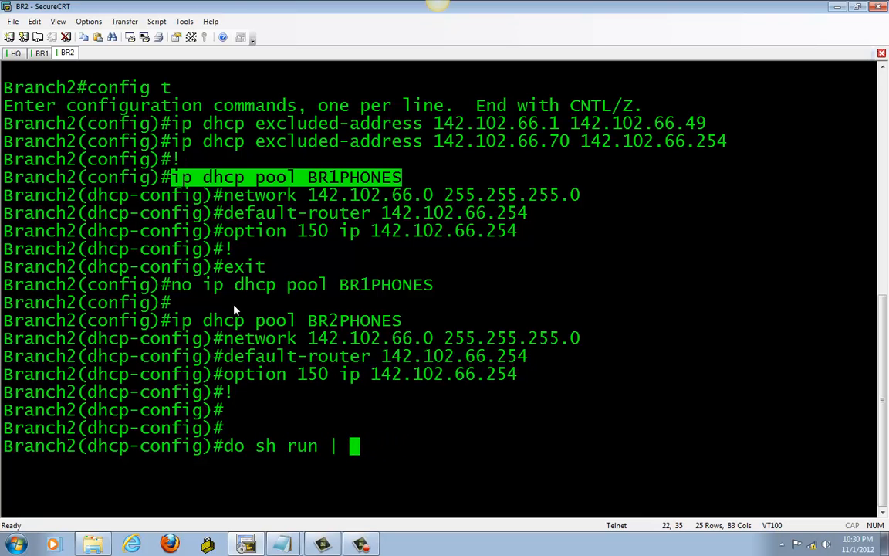
pyautogui.write('s dhcp')
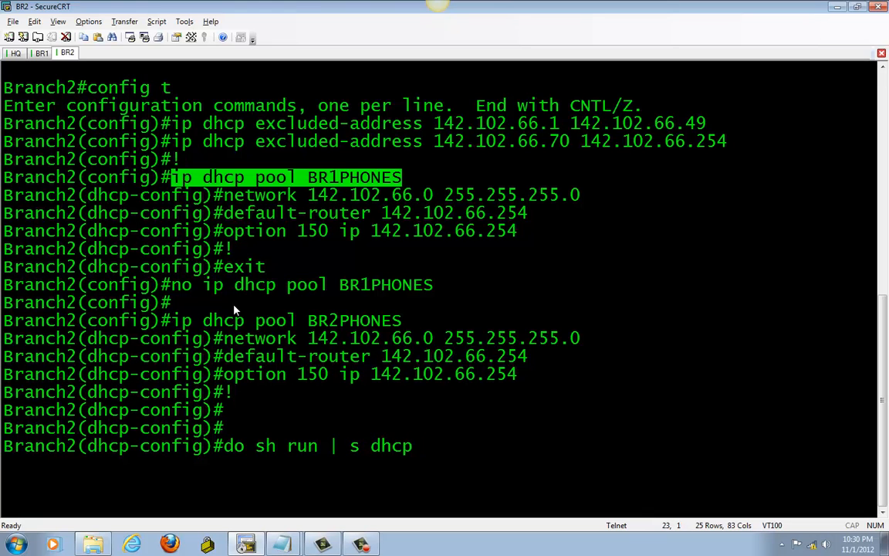
pyautogui.press('Return')
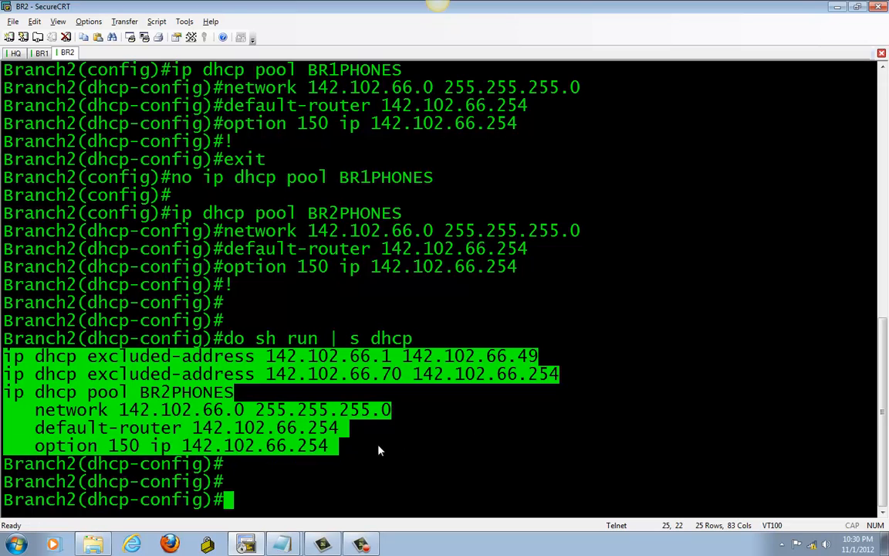
pyautogui.moveTo(168, 444)
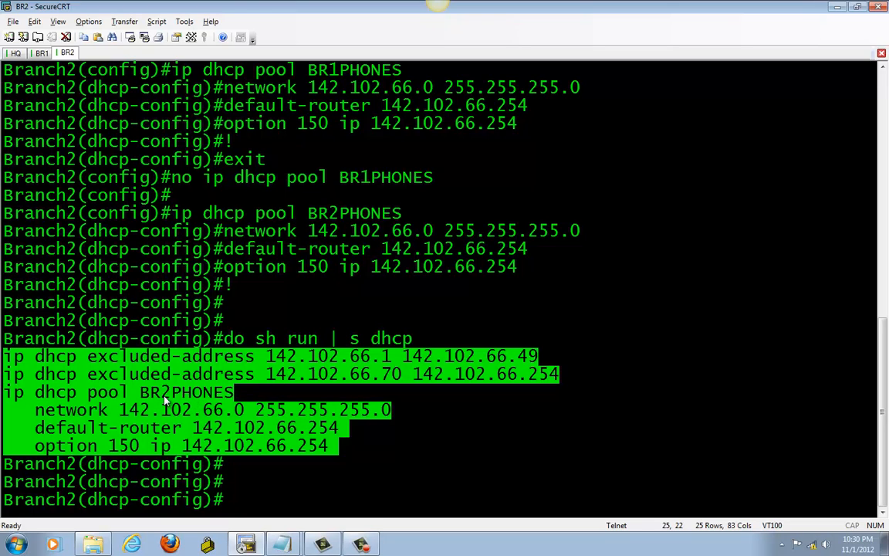
pyautogui.moveTo(328, 365)
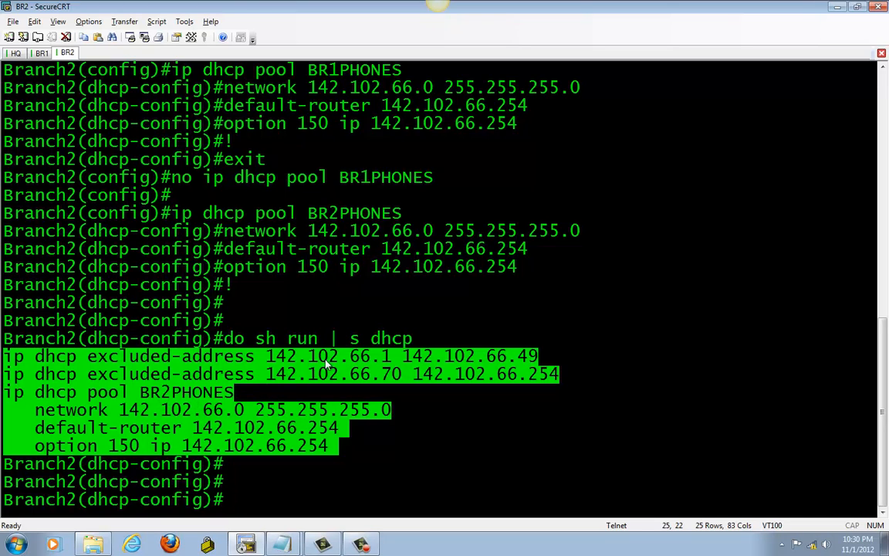
pyautogui.moveTo(266, 407)
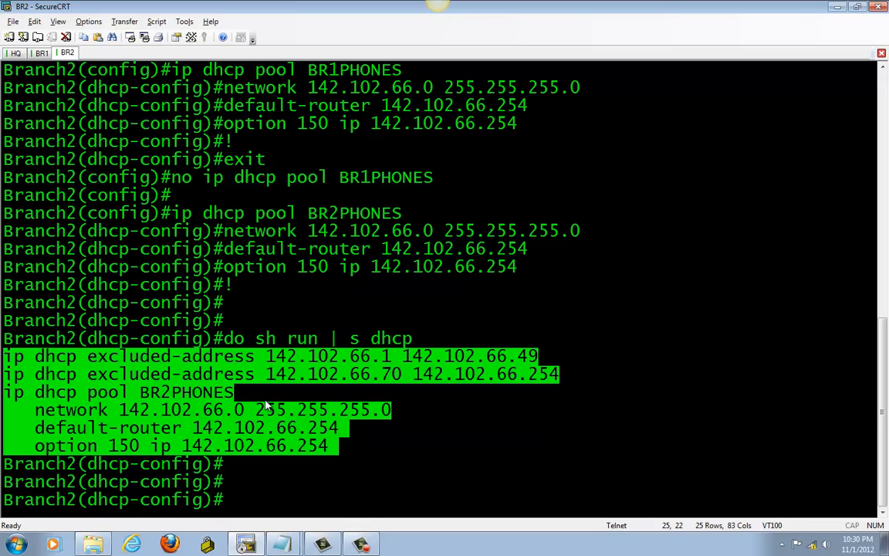
pyautogui.moveTo(276, 412)
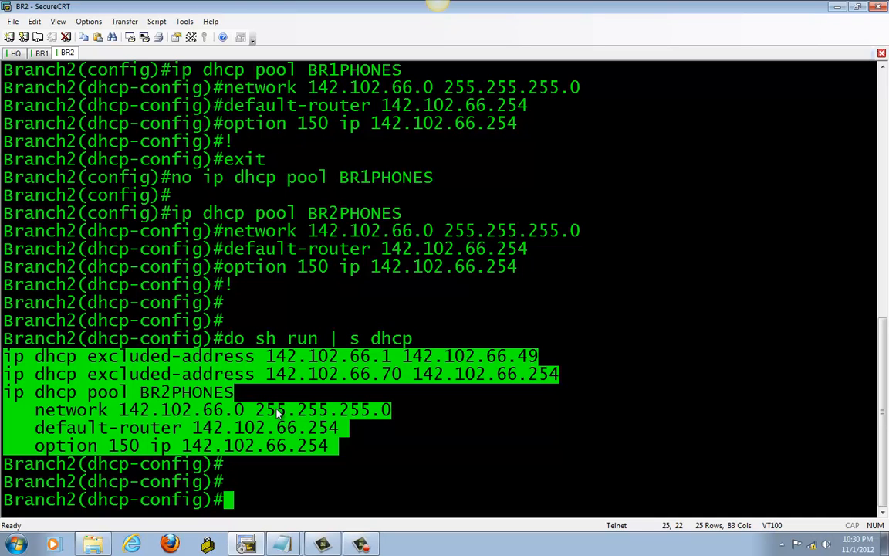
pyautogui.moveTo(336, 429)
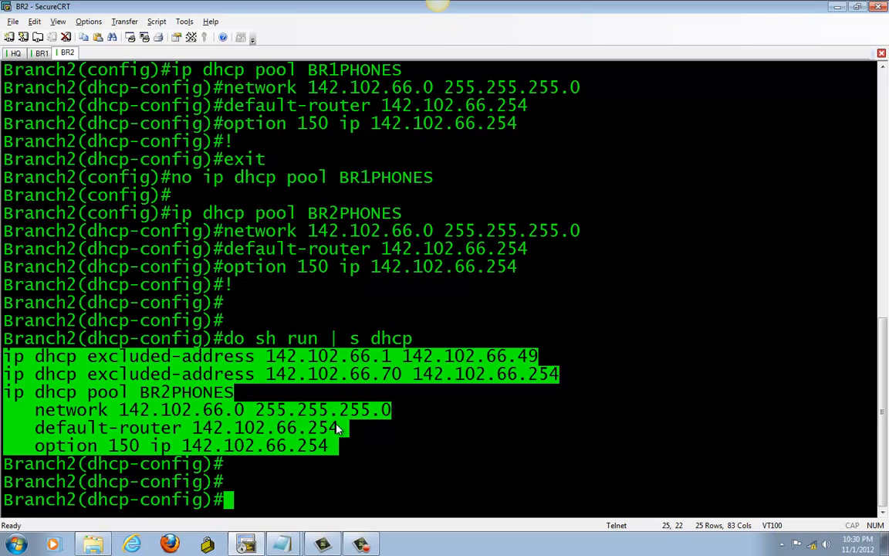
pyautogui.moveTo(309, 430)
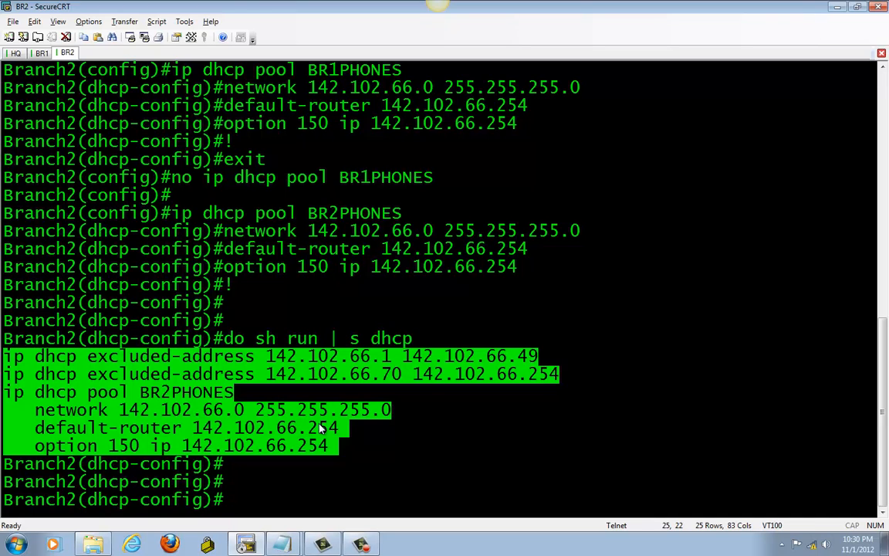
pyautogui.moveTo(290, 442)
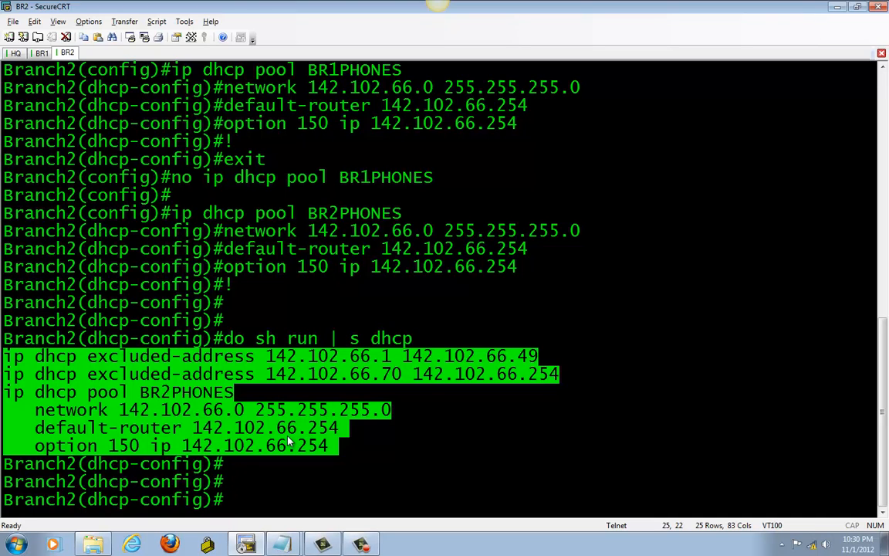